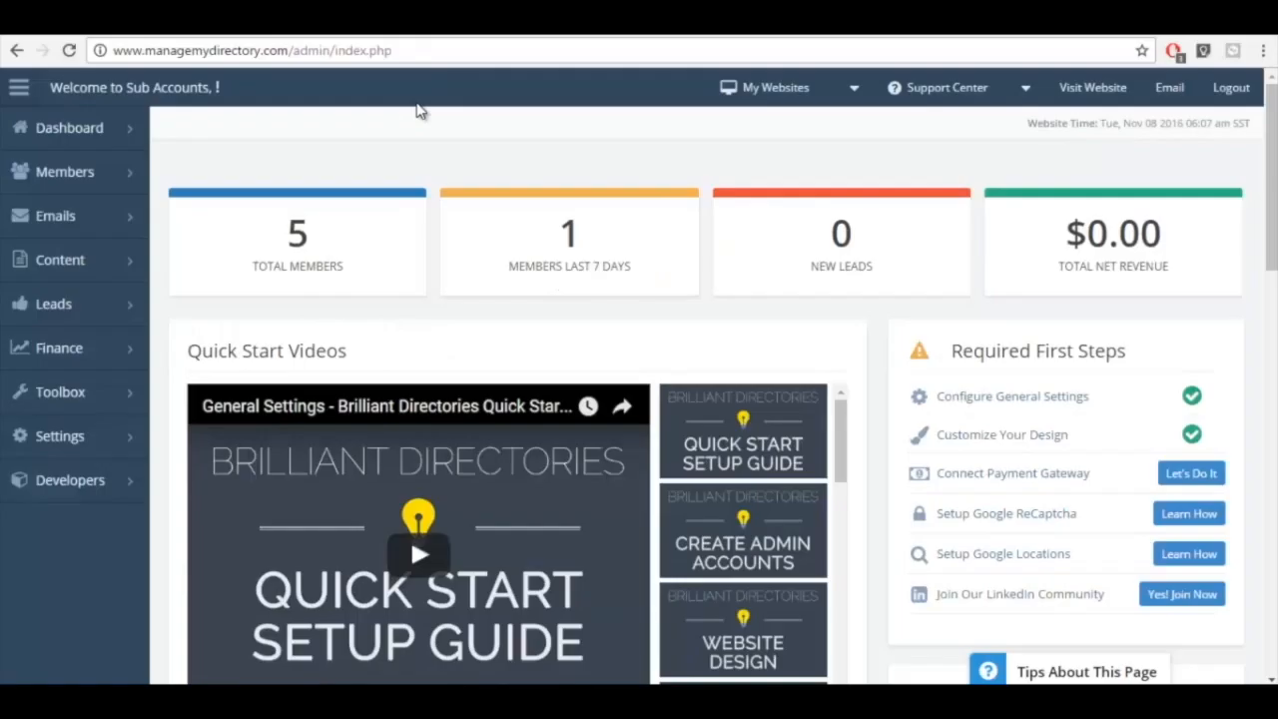
Step: Reach the Membership Levels page via the Members section of the admin sidebar
{"action": "left_click", "coordinate": [64, 172]}
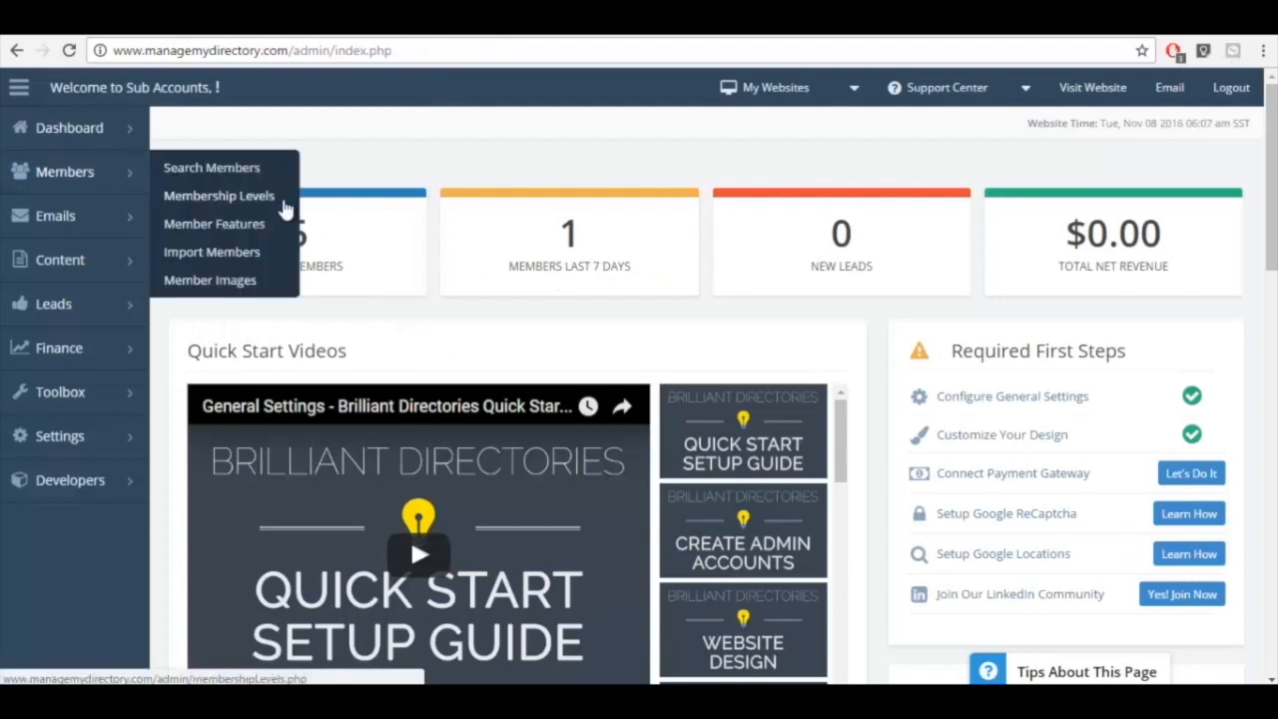
{"action": "left_click", "coordinate": [219, 196]}
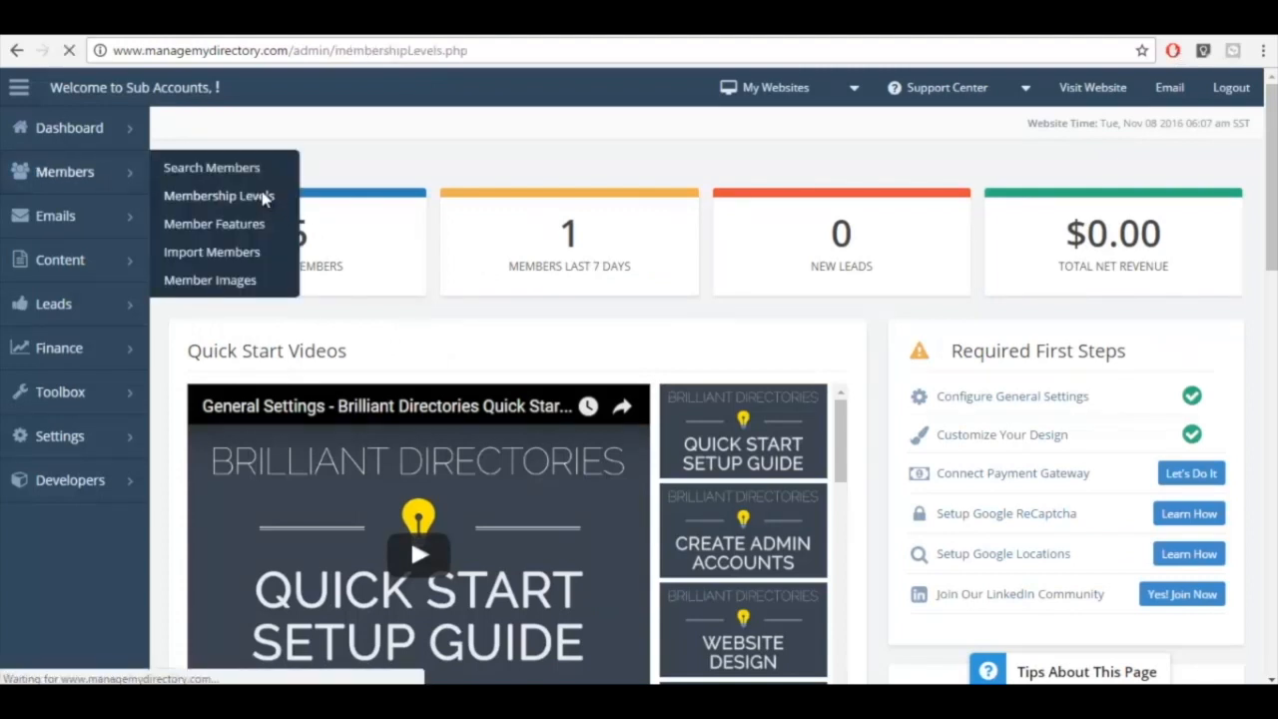
{"action": "left_click", "coordinate": [218, 195]}
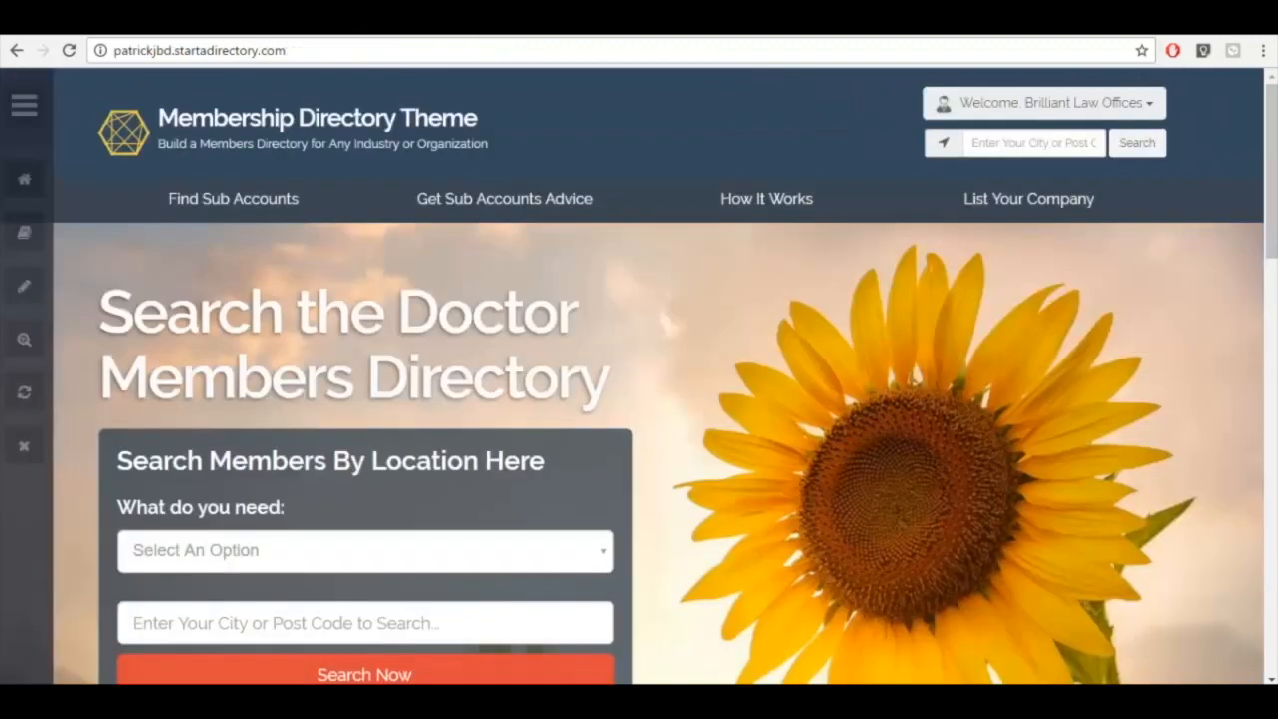
Step: Search the public directory for Law and review the three San Francisco results
{"action": "scroll", "scroll_direction": "down", "scroll_amount": 3}
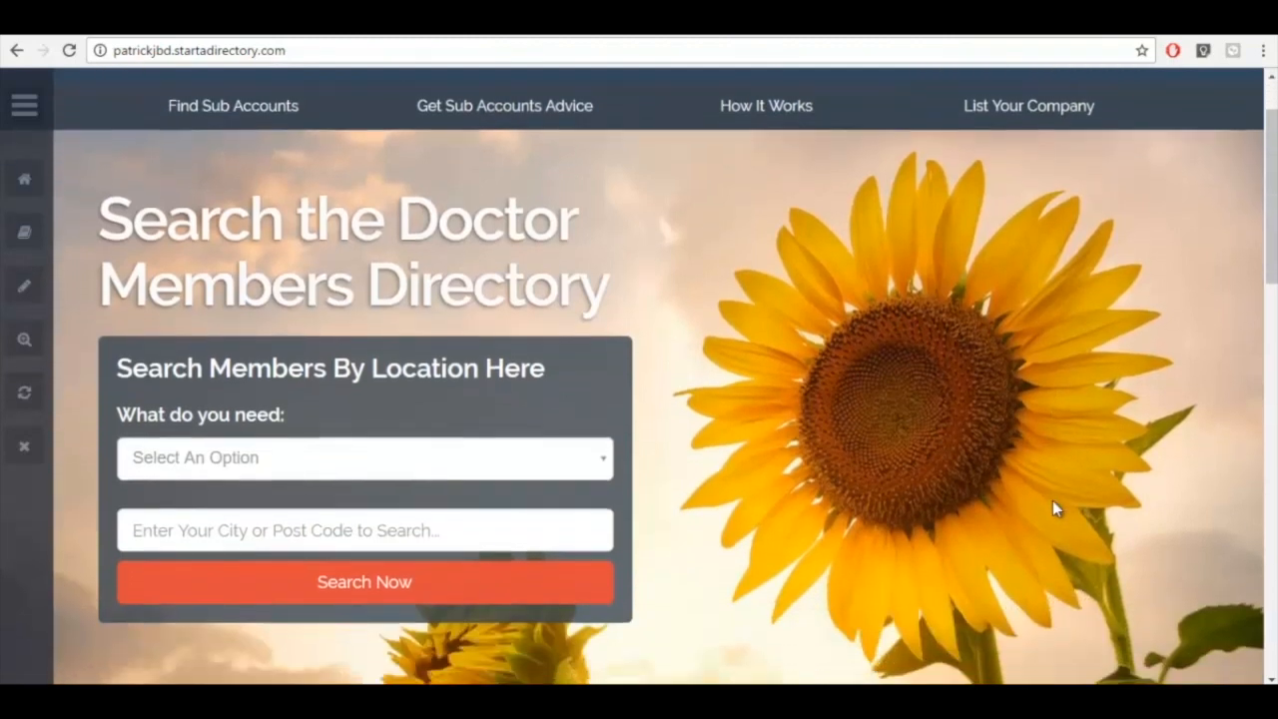
{"action": "left_click", "coordinate": [363, 458]}
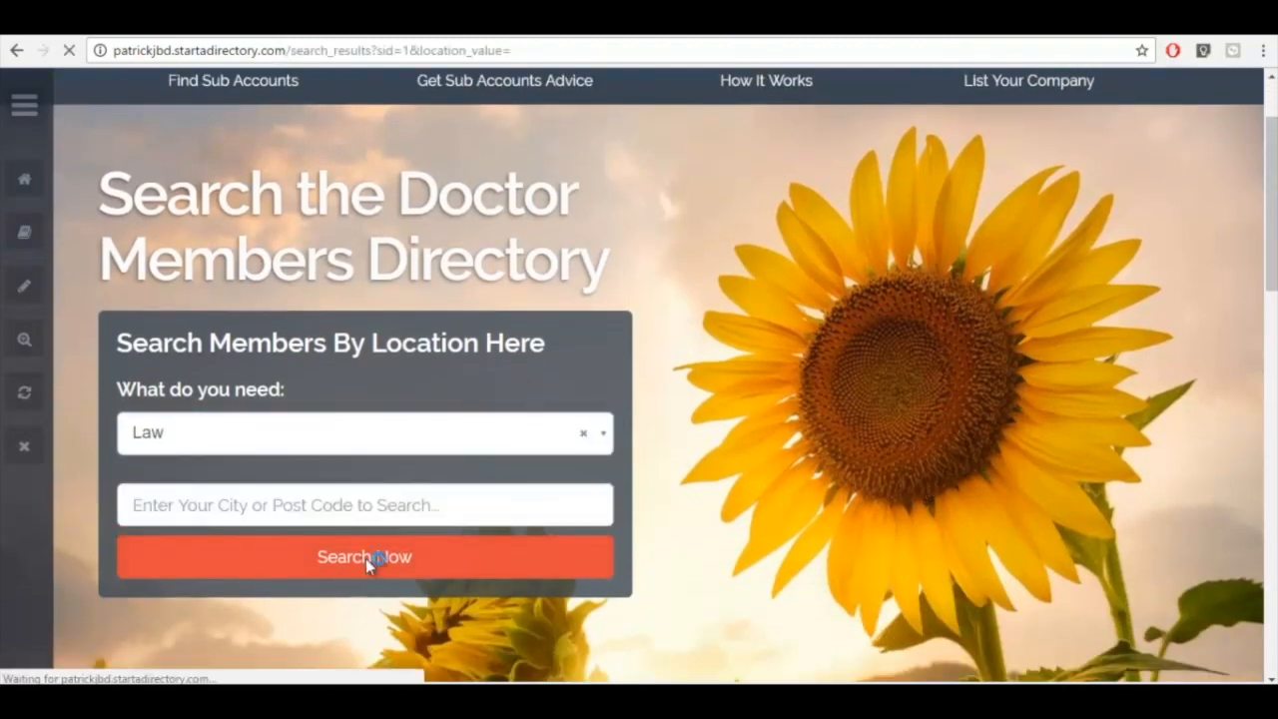
{"action": "left_click", "coordinate": [364, 557]}
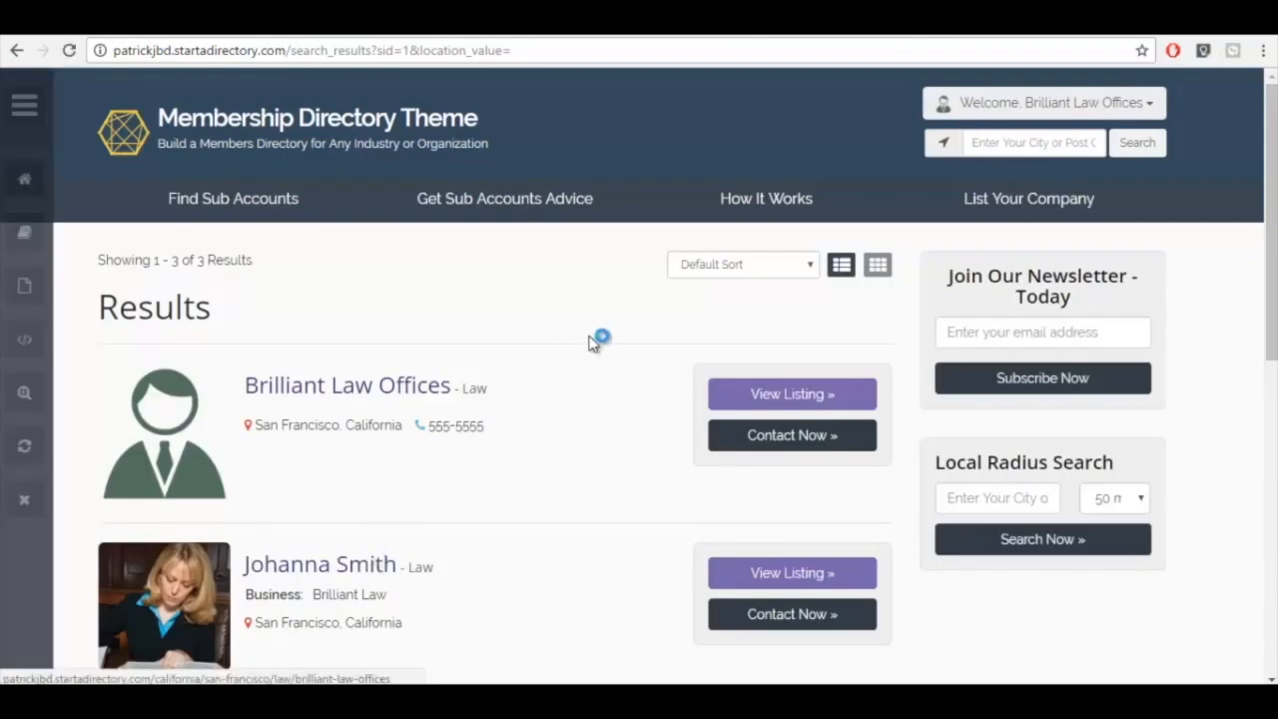
{"action": "scroll", "scroll_direction": "down", "scroll_amount": 3}
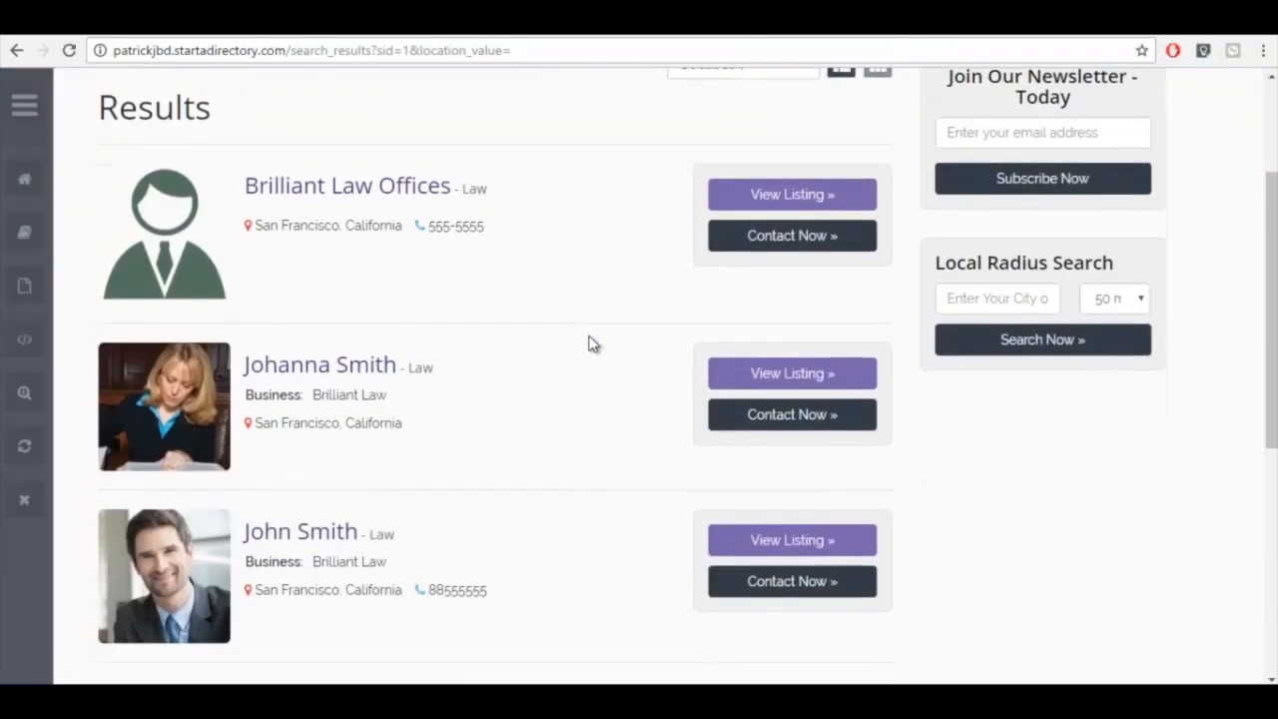
{"action": "mouse_move", "coordinate": [611, 188]}
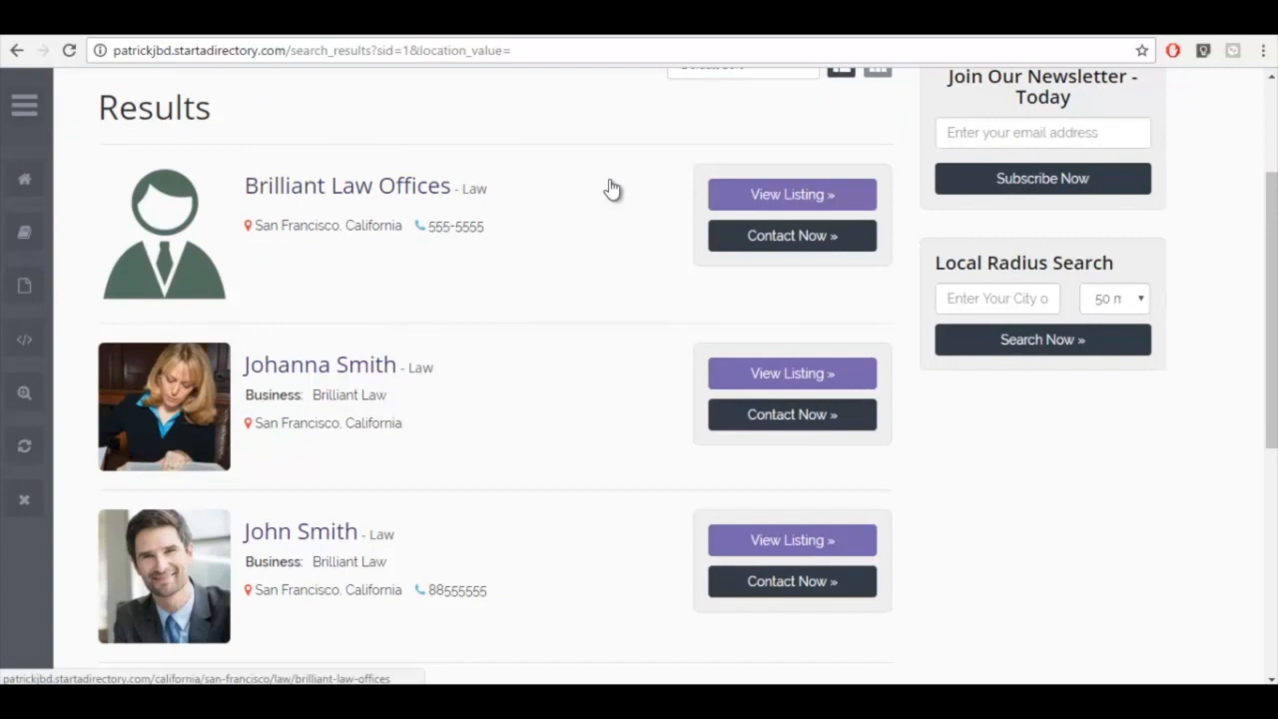
{"action": "mouse_move", "coordinate": [495, 371]}
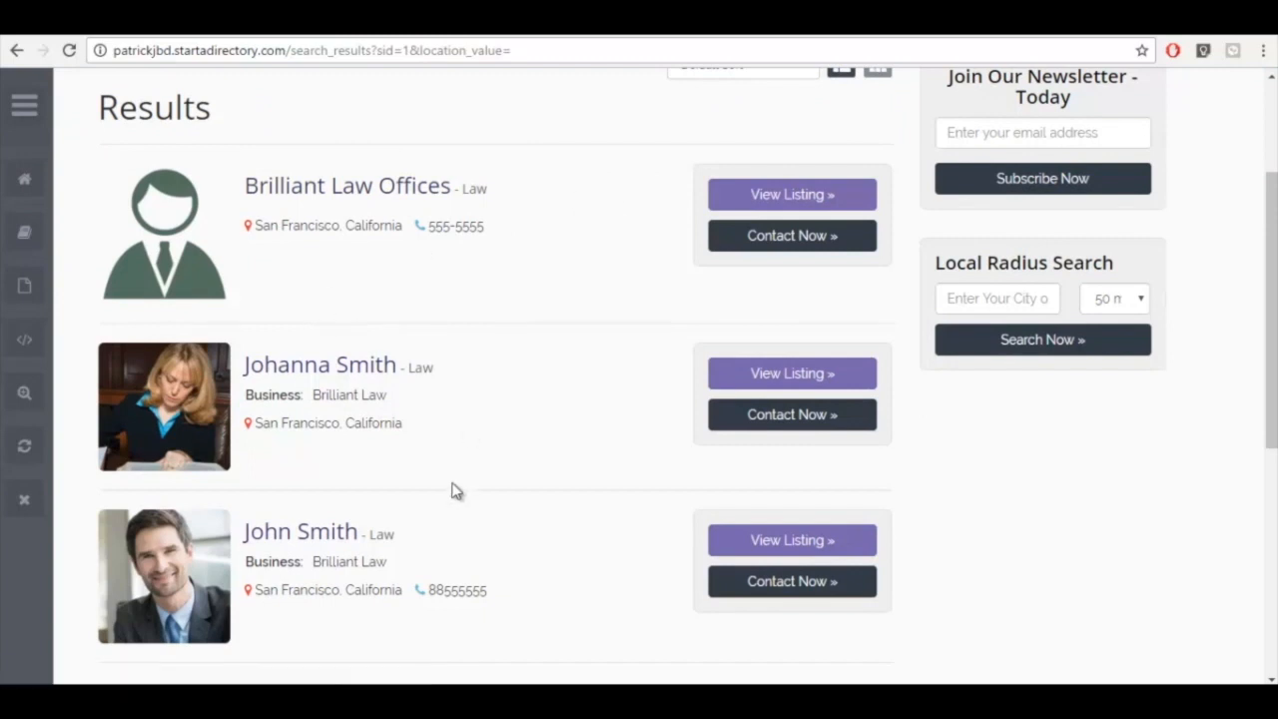
{"action": "mouse_move", "coordinate": [417, 348]}
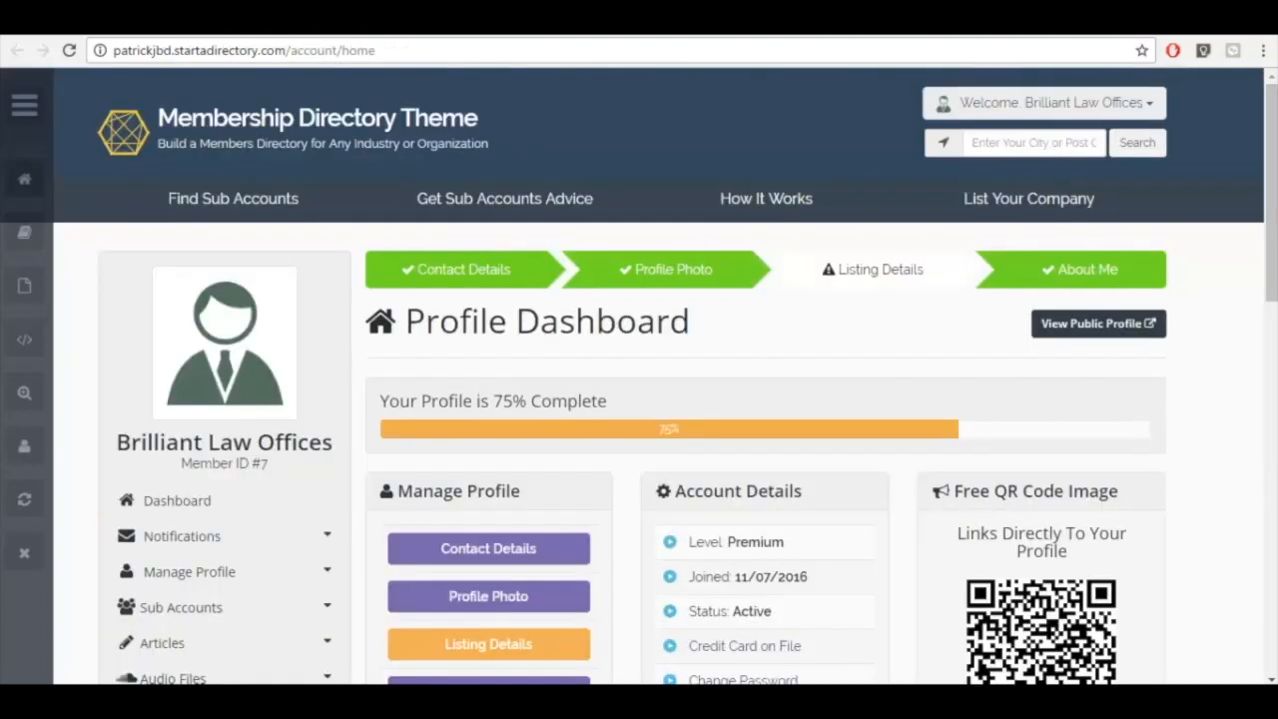
{"action": "mouse_move", "coordinate": [1238, 493]}
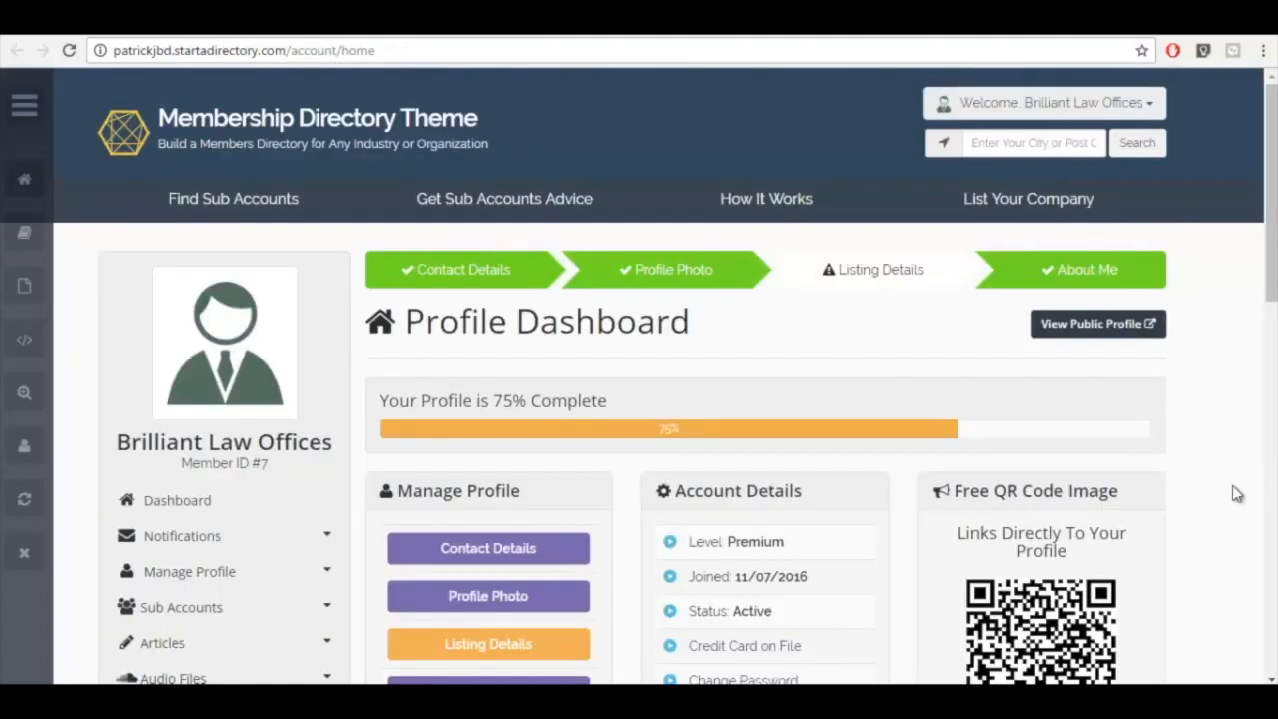
Step: View the Brilliant Law Offices sub accounts list showing Johanna Smith and John Smith
{"action": "scroll", "scroll_direction": "down", "scroll_amount": 3}
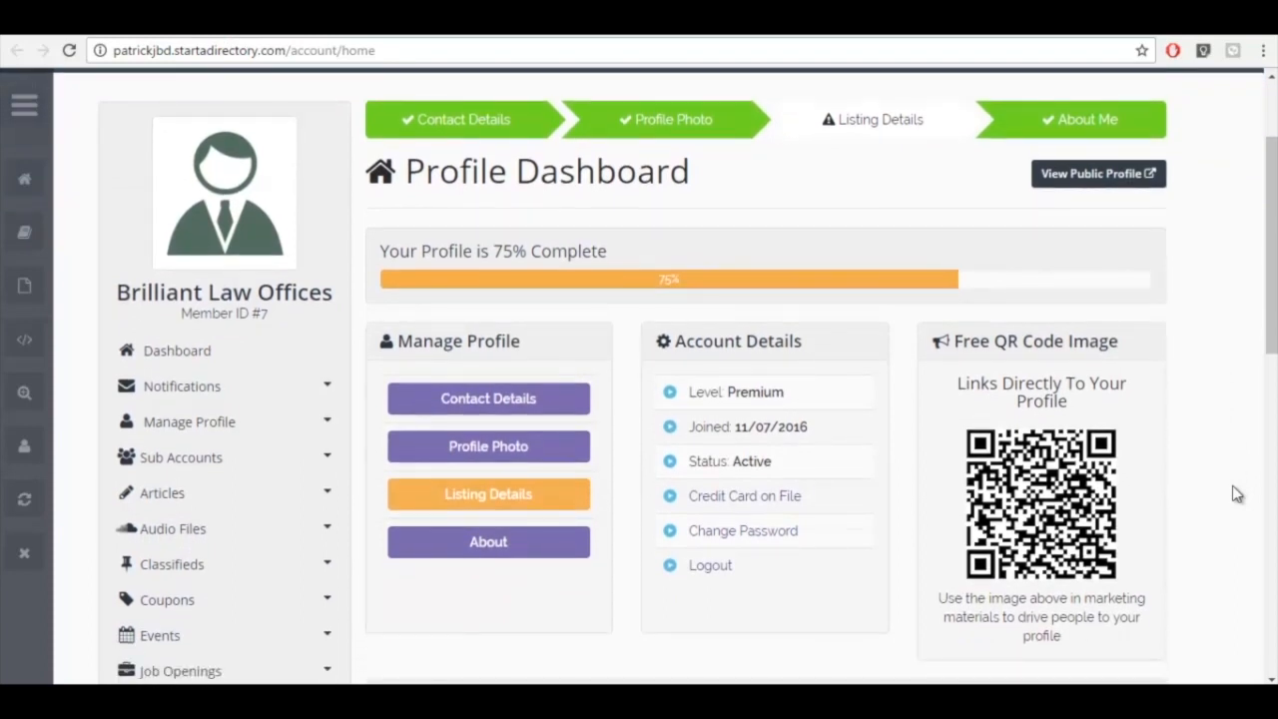
{"action": "mouse_move", "coordinate": [246, 453]}
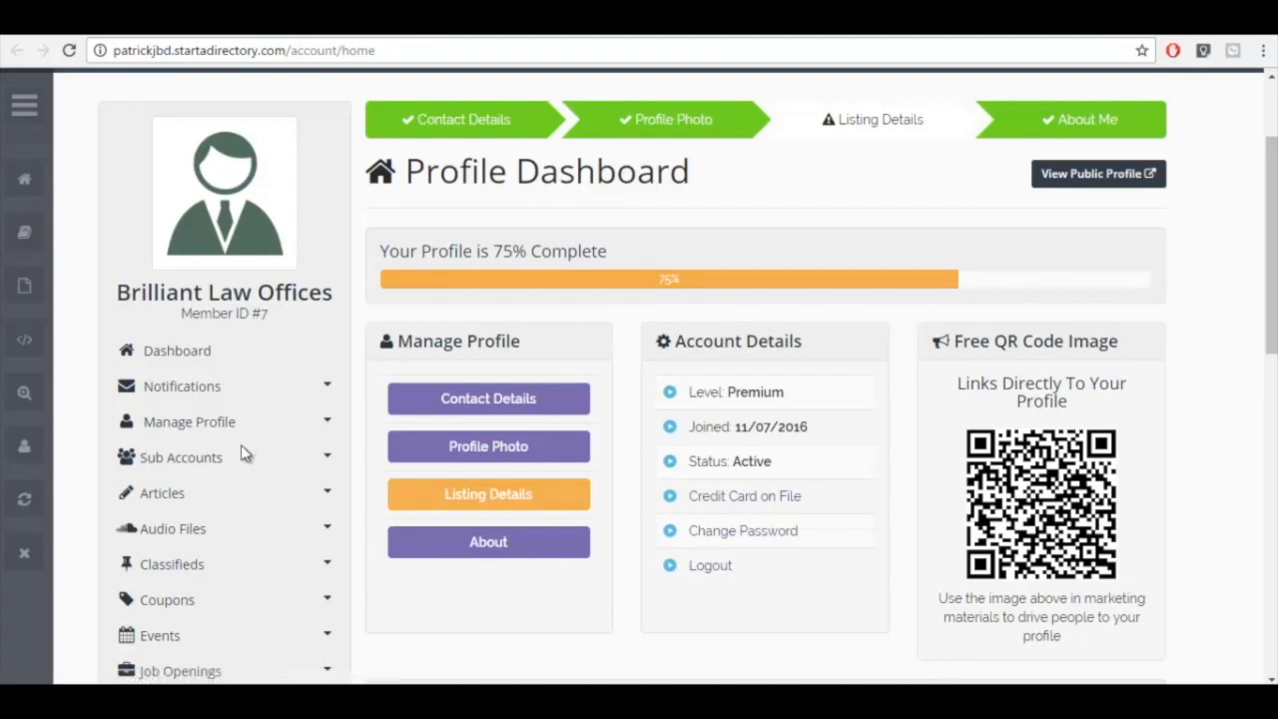
{"action": "mouse_move", "coordinate": [295, 469]}
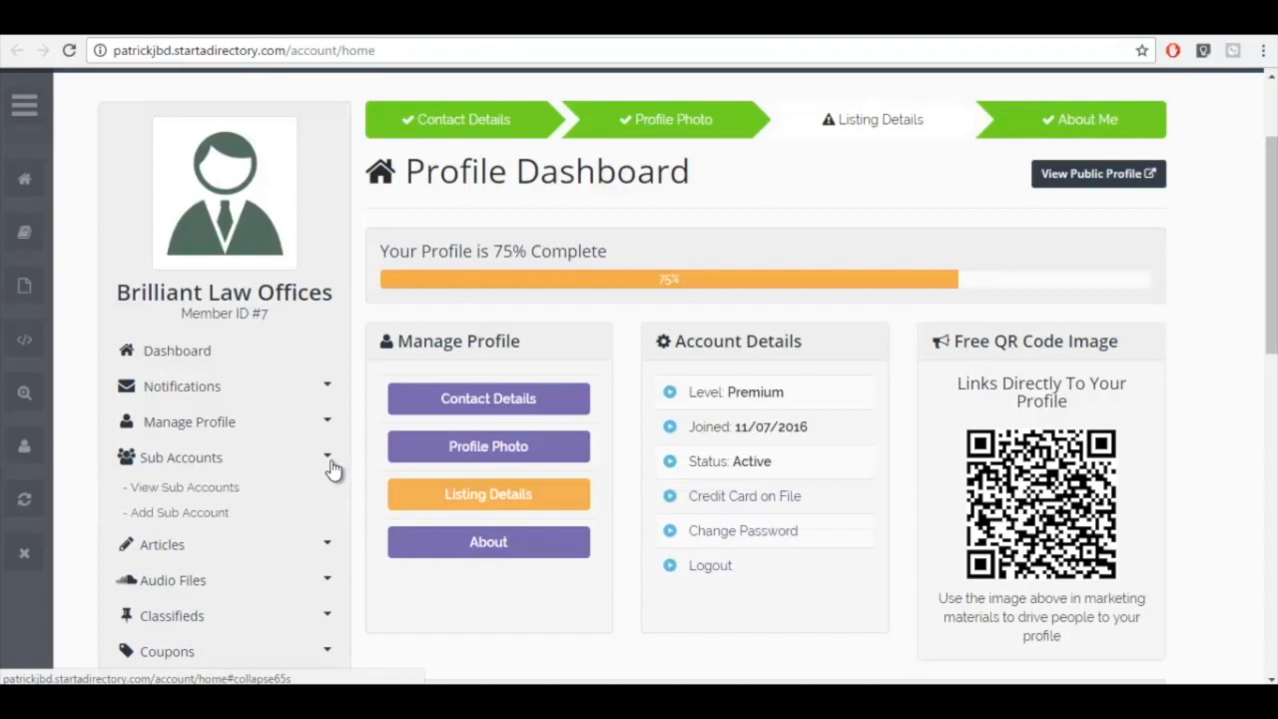
{"action": "mouse_move", "coordinate": [204, 487]}
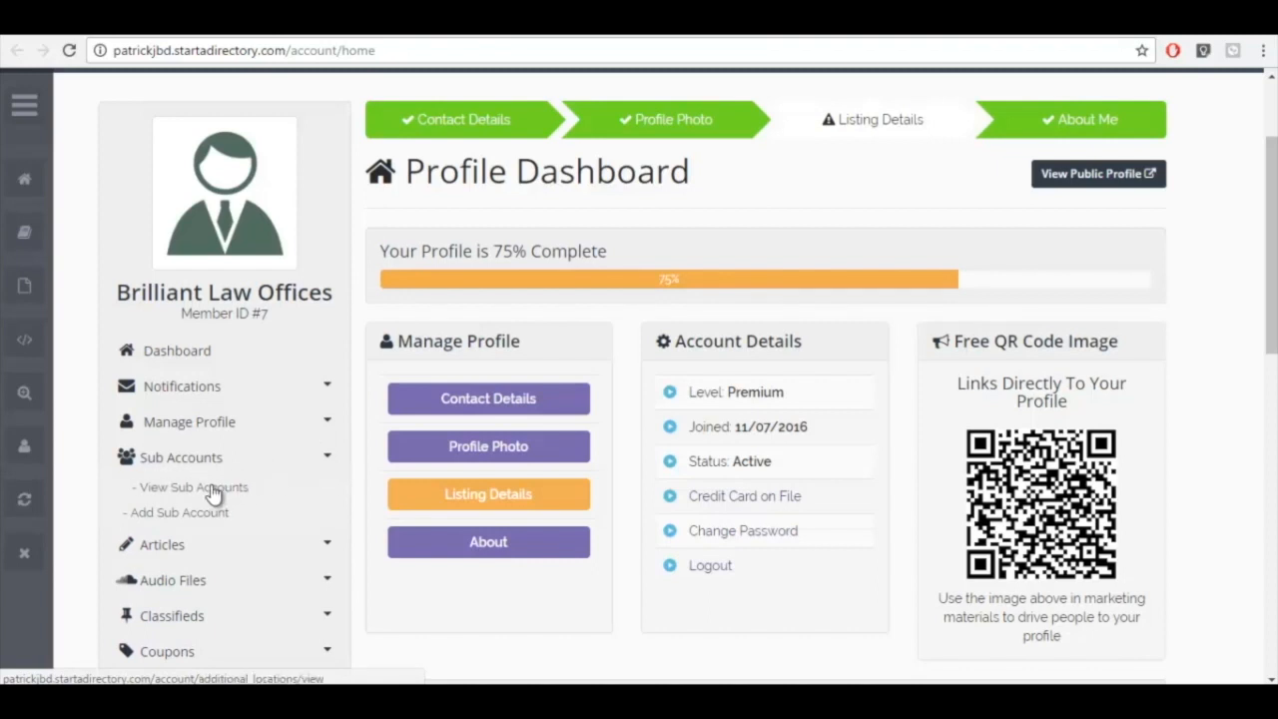
{"action": "left_click", "coordinate": [191, 487]}
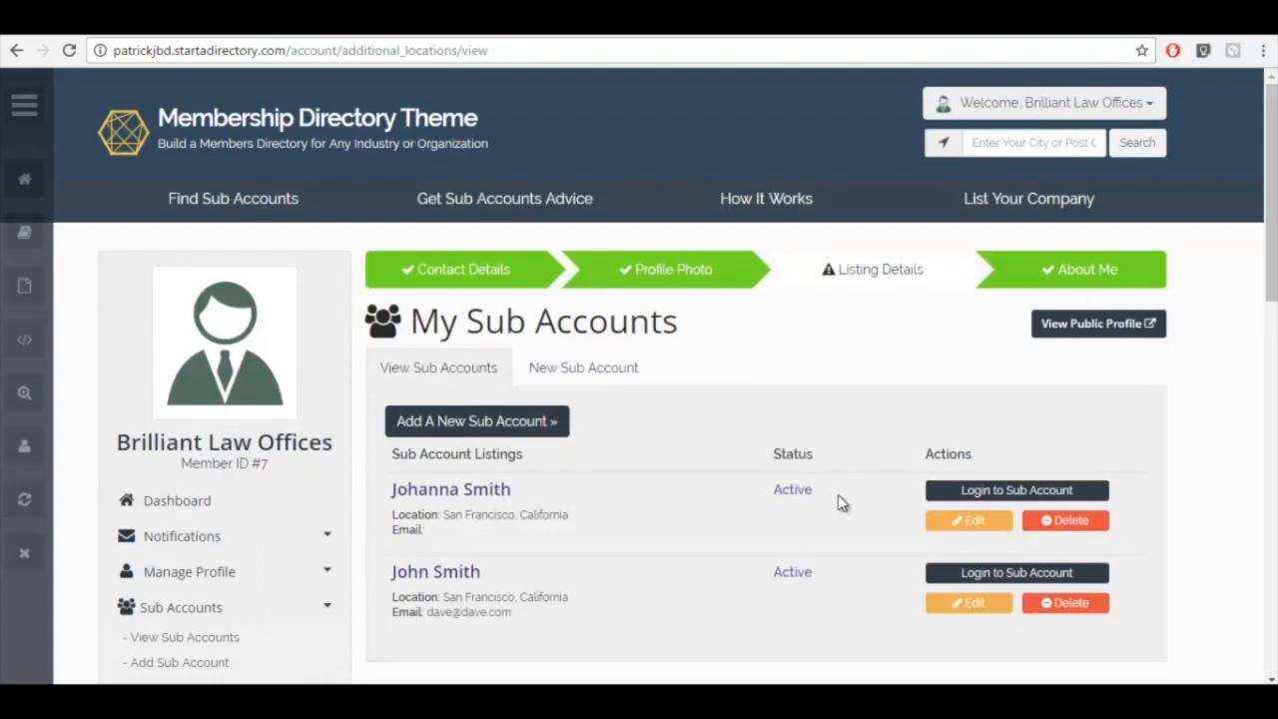
{"action": "mouse_move", "coordinate": [442, 573]}
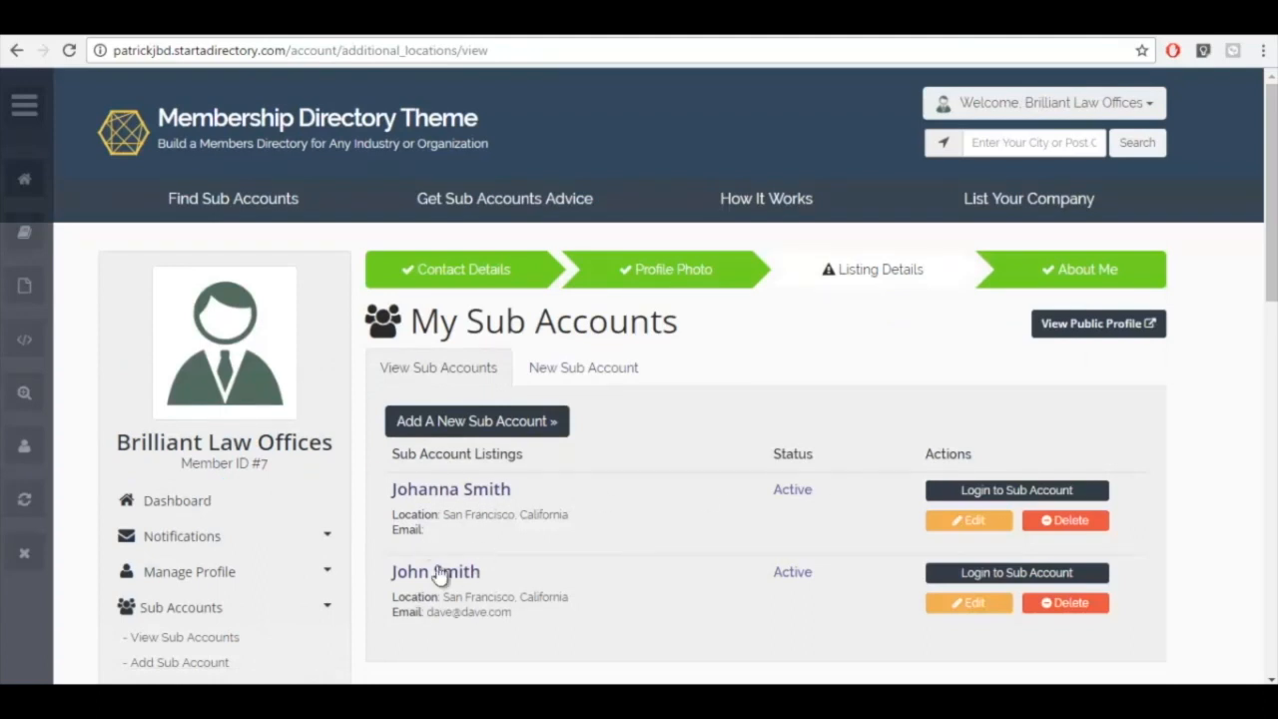
{"action": "scroll", "scroll_direction": "down", "scroll_amount": 3}
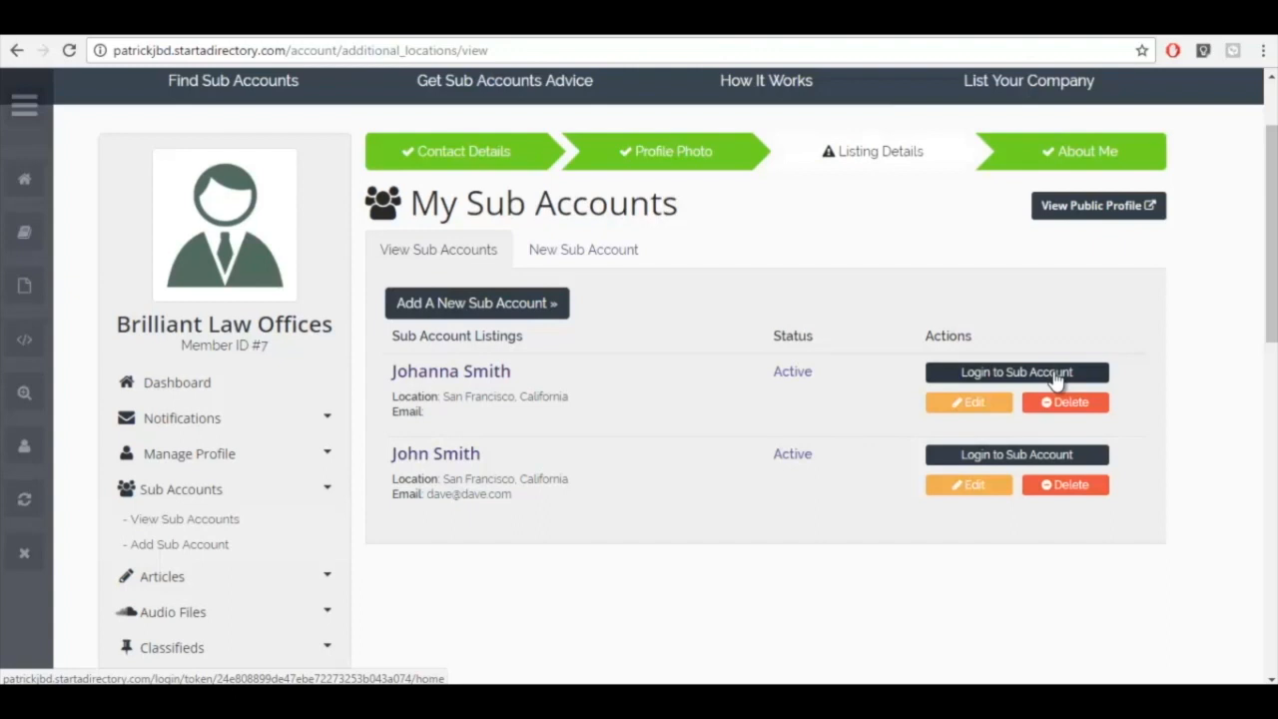
{"action": "left_click", "coordinate": [1016, 373]}
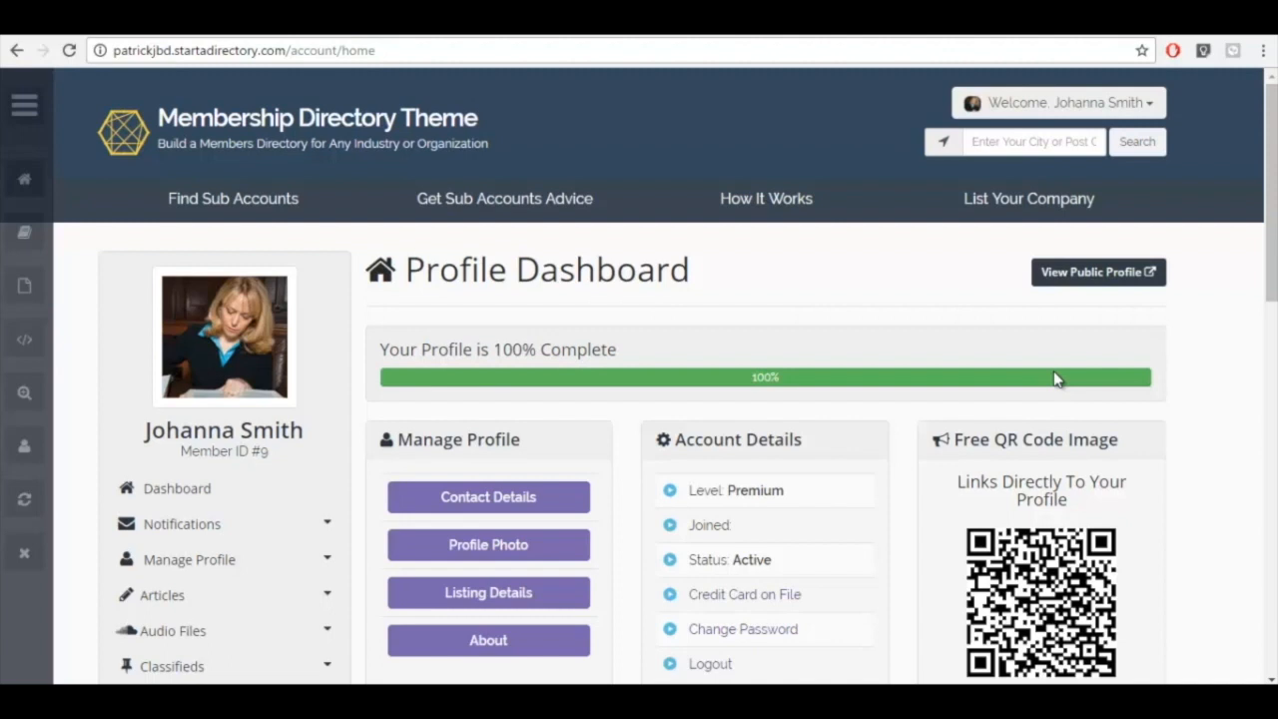
{"action": "scroll", "scroll_direction": "down", "scroll_amount": 3}
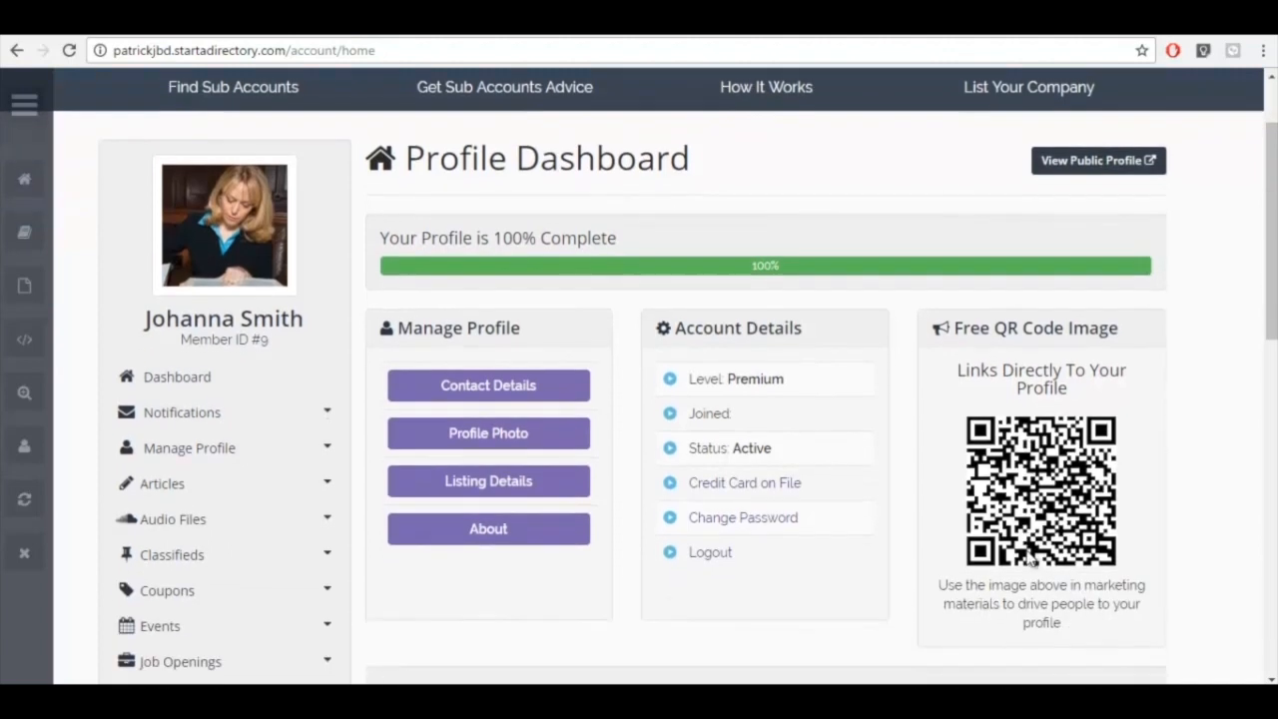
{"action": "mouse_move", "coordinate": [90, 421]}
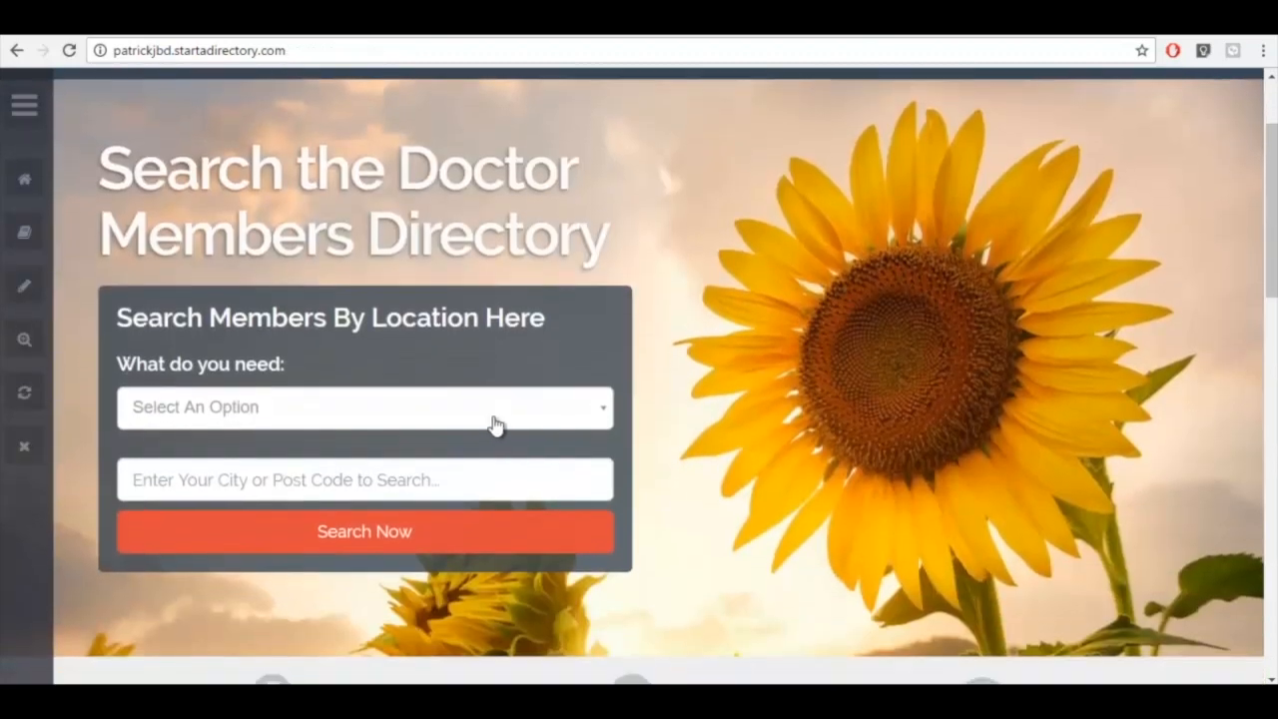
Step: Search for plastic-surgery members and review the Miami and New York Brilliant Cosmetic listings
{"action": "left_click", "coordinate": [364, 408]}
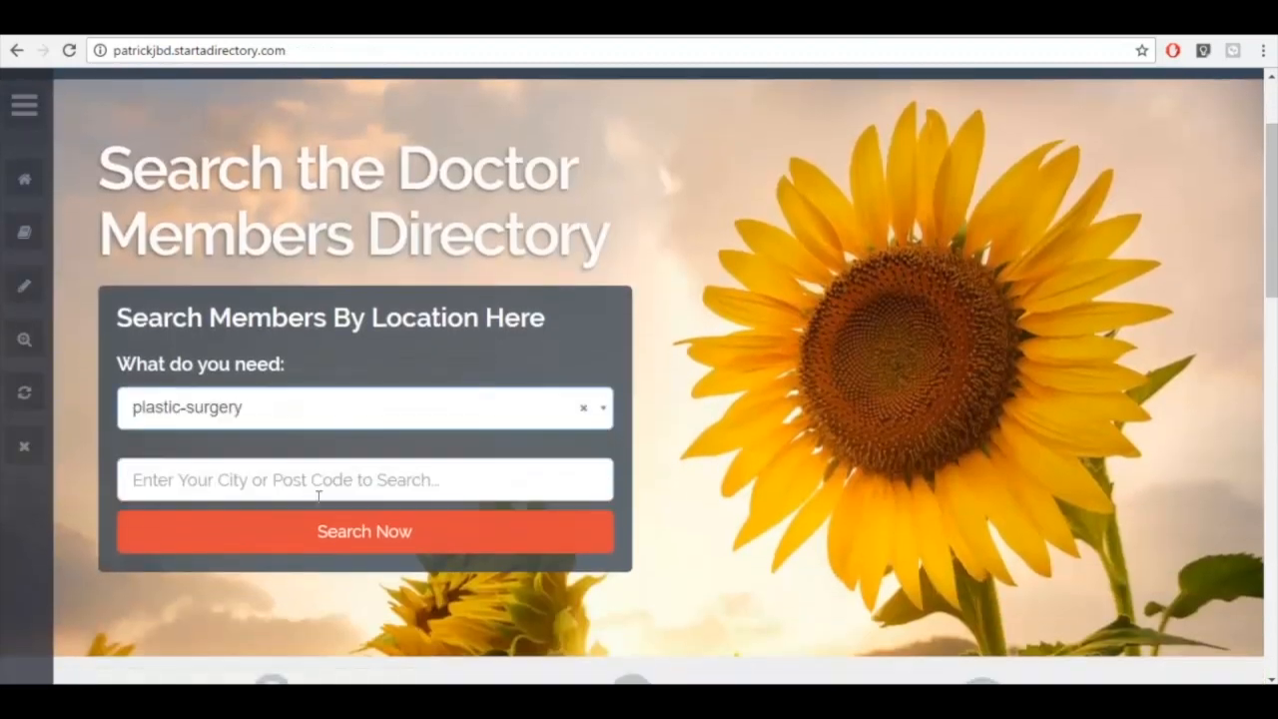
{"action": "left_click", "coordinate": [363, 531]}
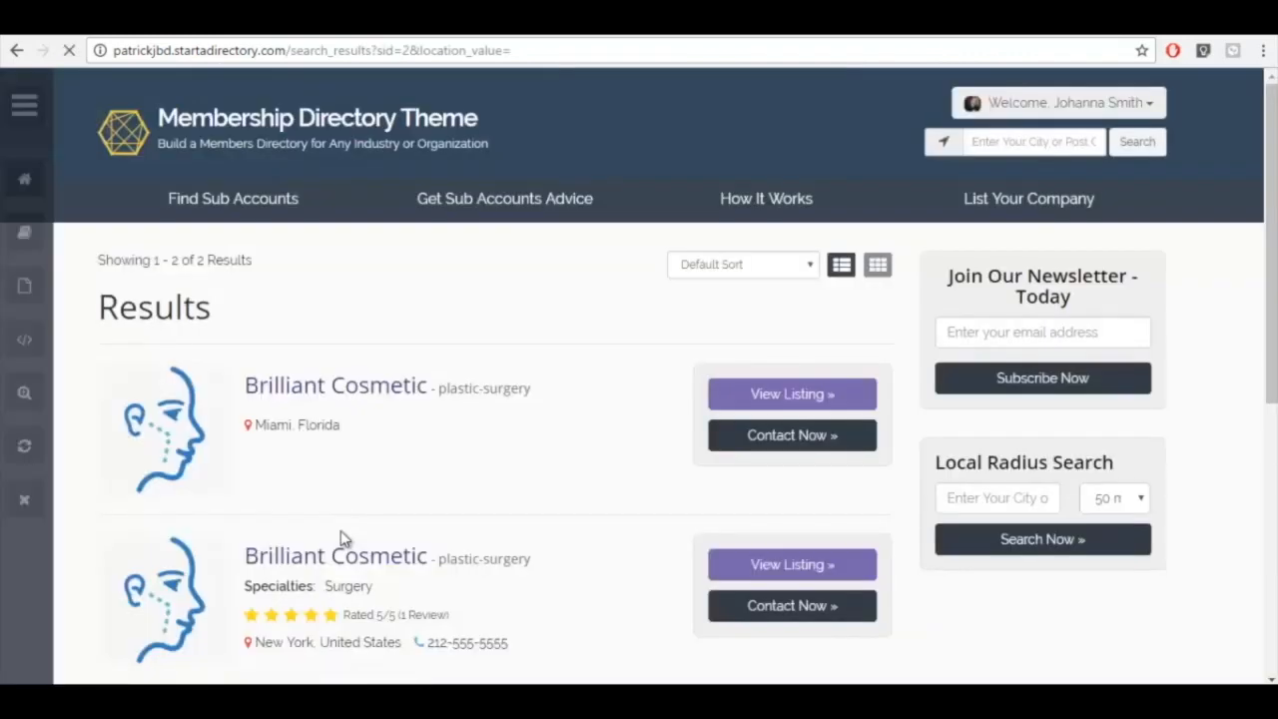
{"action": "scroll", "scroll_direction": "down", "scroll_amount": 3}
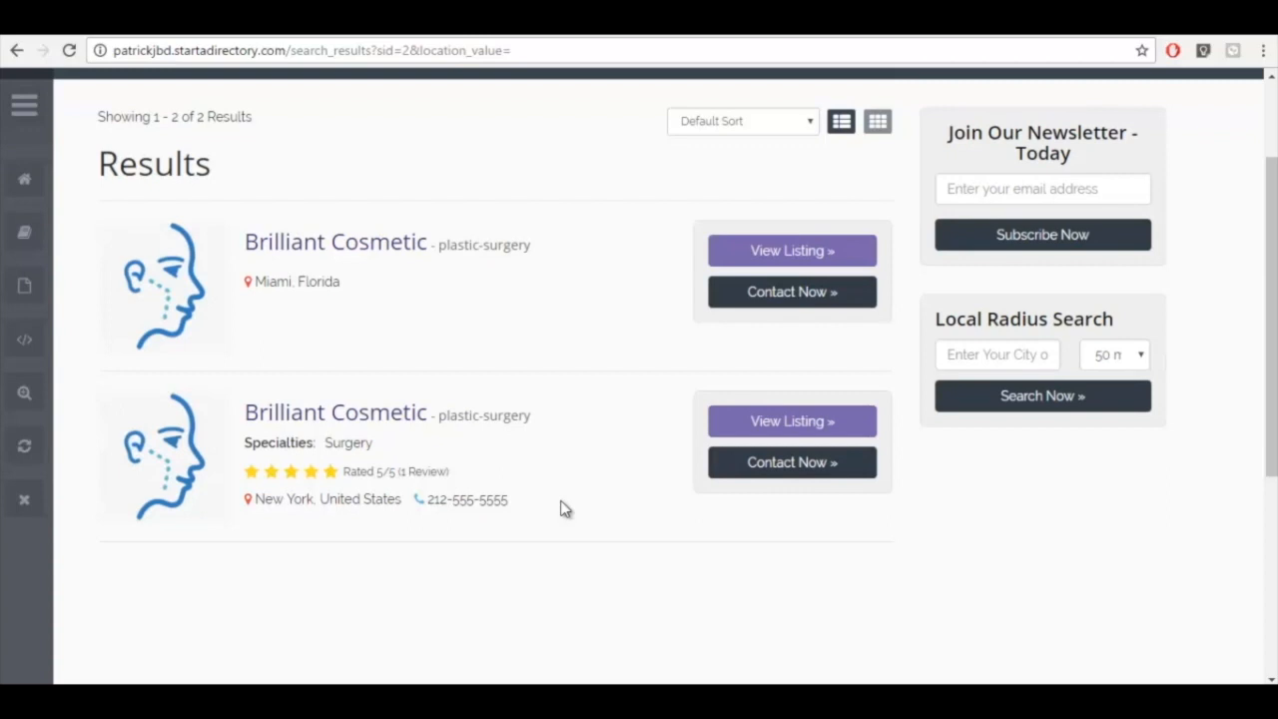
{"action": "mouse_move", "coordinate": [372, 339]}
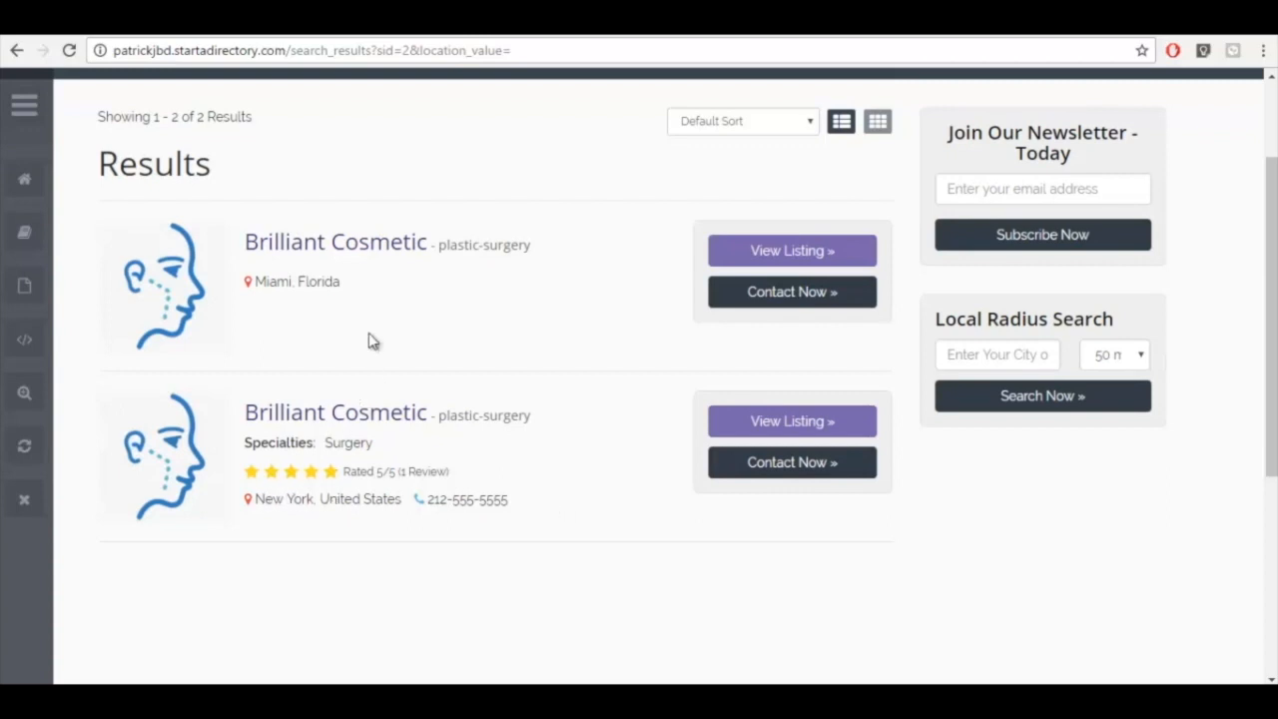
{"action": "mouse_move", "coordinate": [447, 301]}
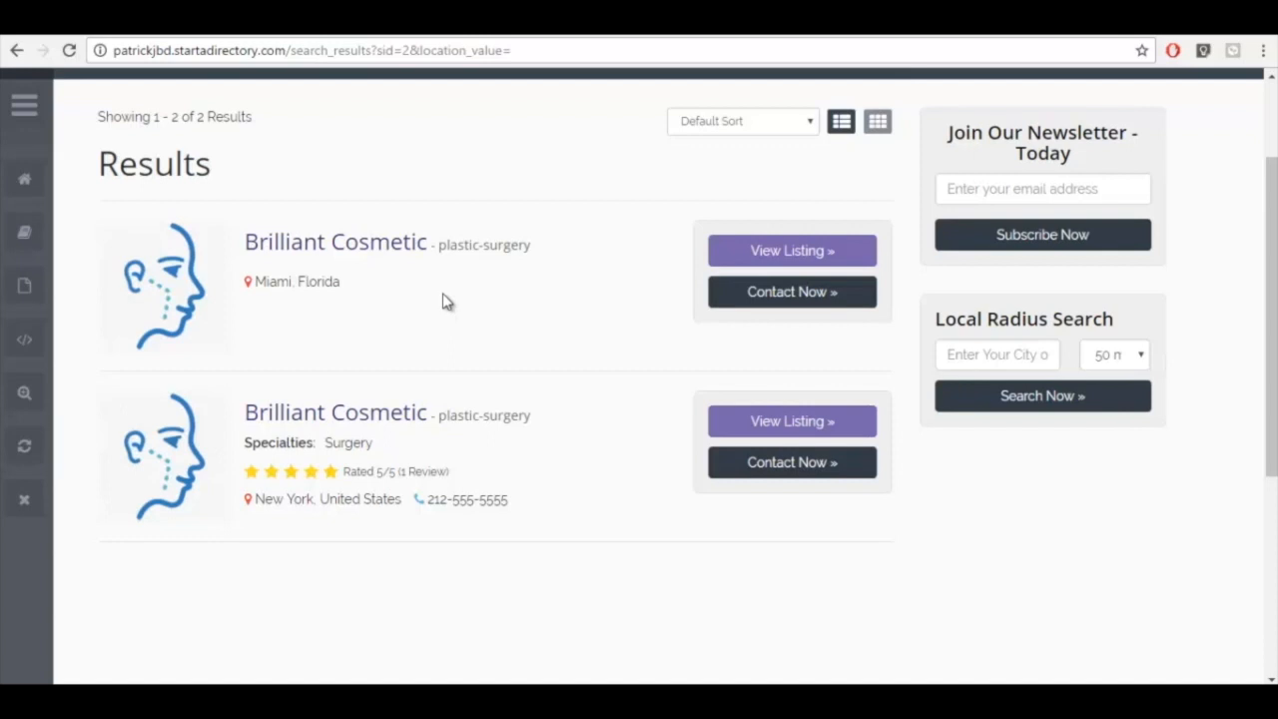
{"action": "mouse_move", "coordinate": [379, 453]}
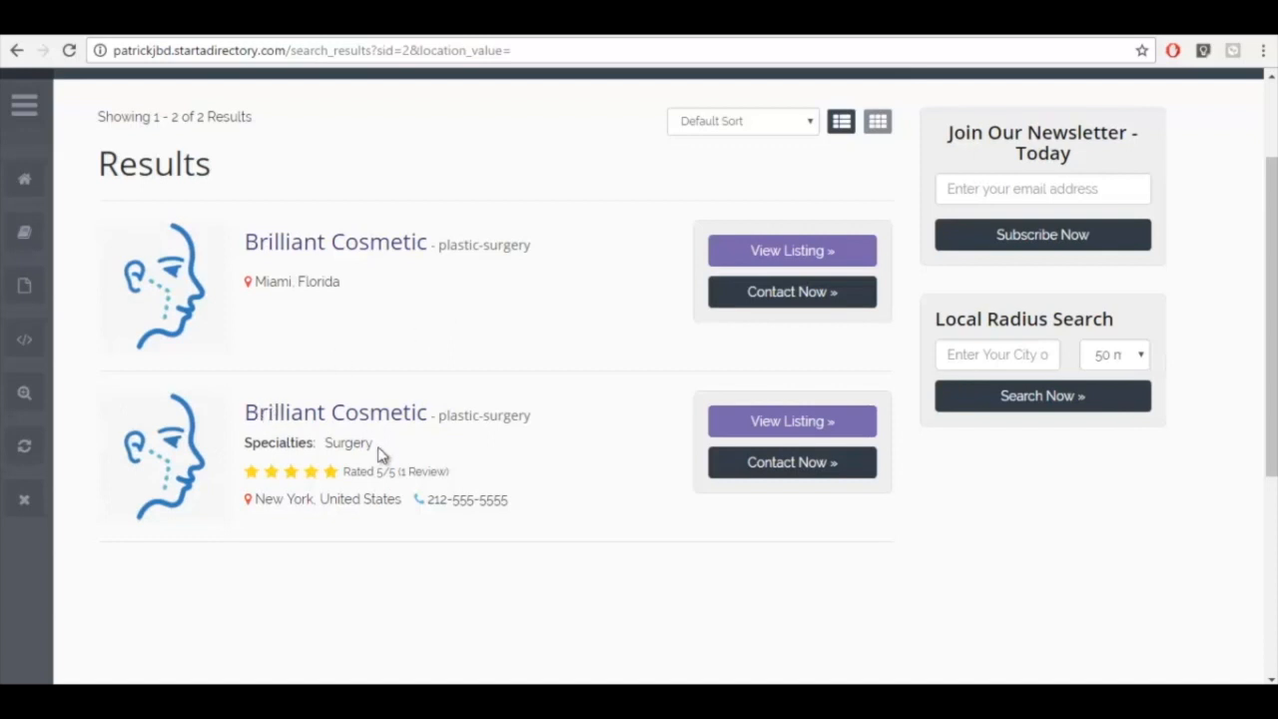
{"action": "mouse_move", "coordinate": [359, 535]}
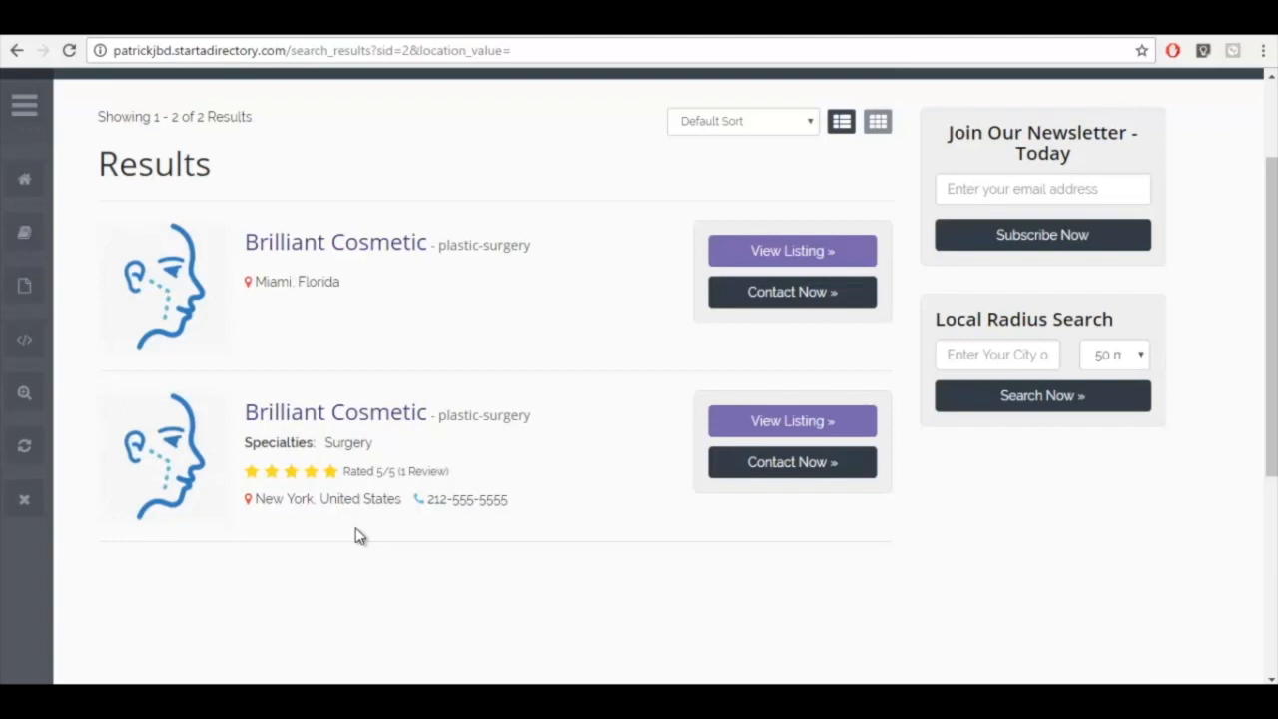
{"action": "mouse_move", "coordinate": [605, 419]}
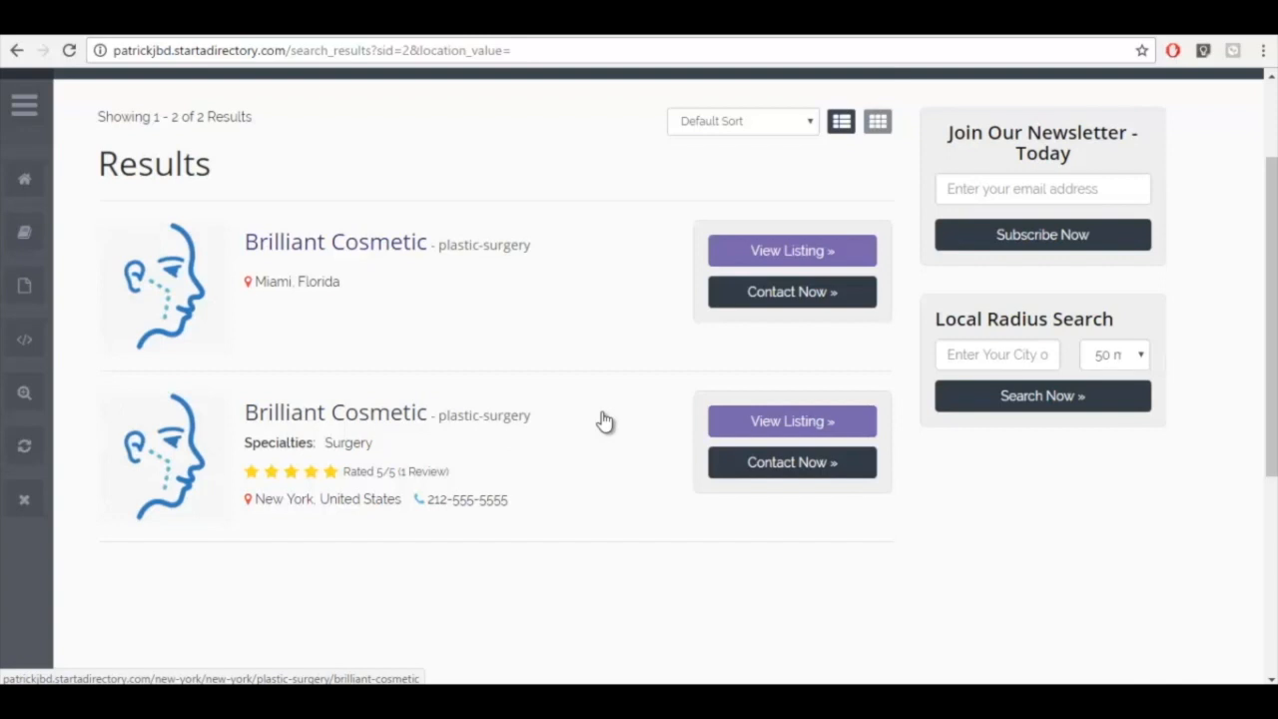
{"action": "scroll", "scroll_direction": "up", "scroll_amount": 3}
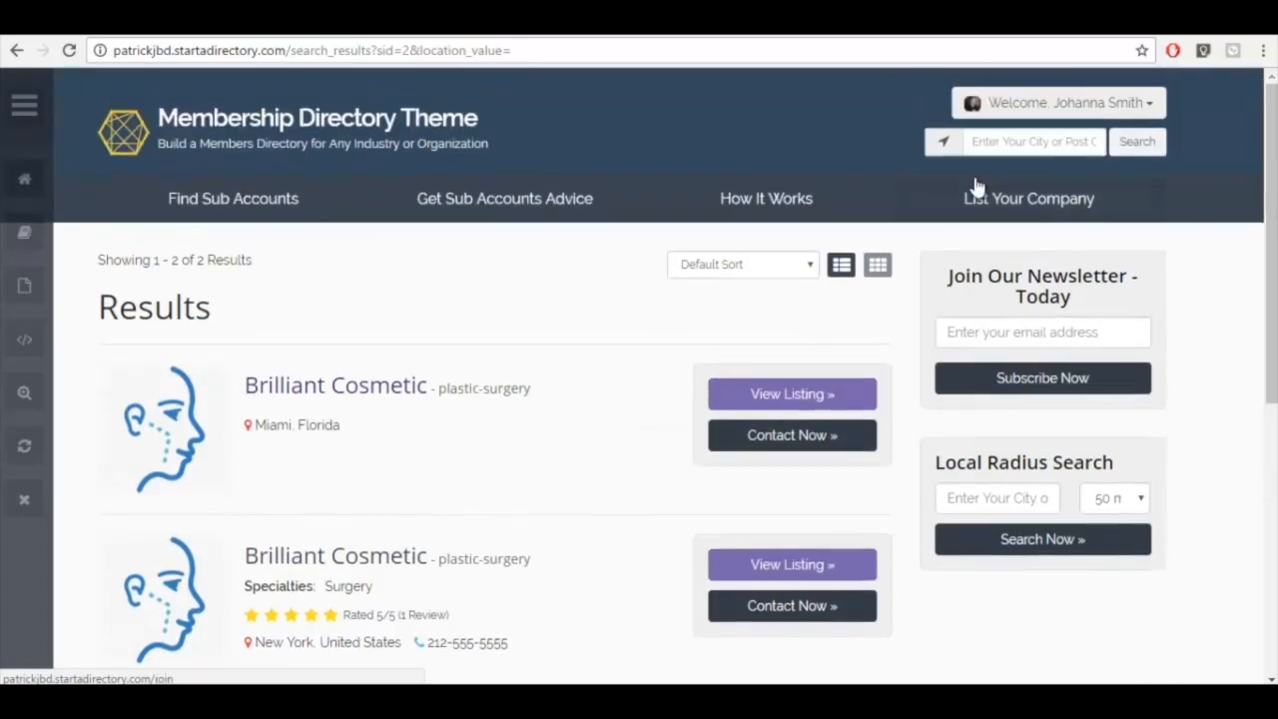
Step: Filter the results to businesses near Miami, Florida using the header location search
{"action": "type", "text": "miami"}
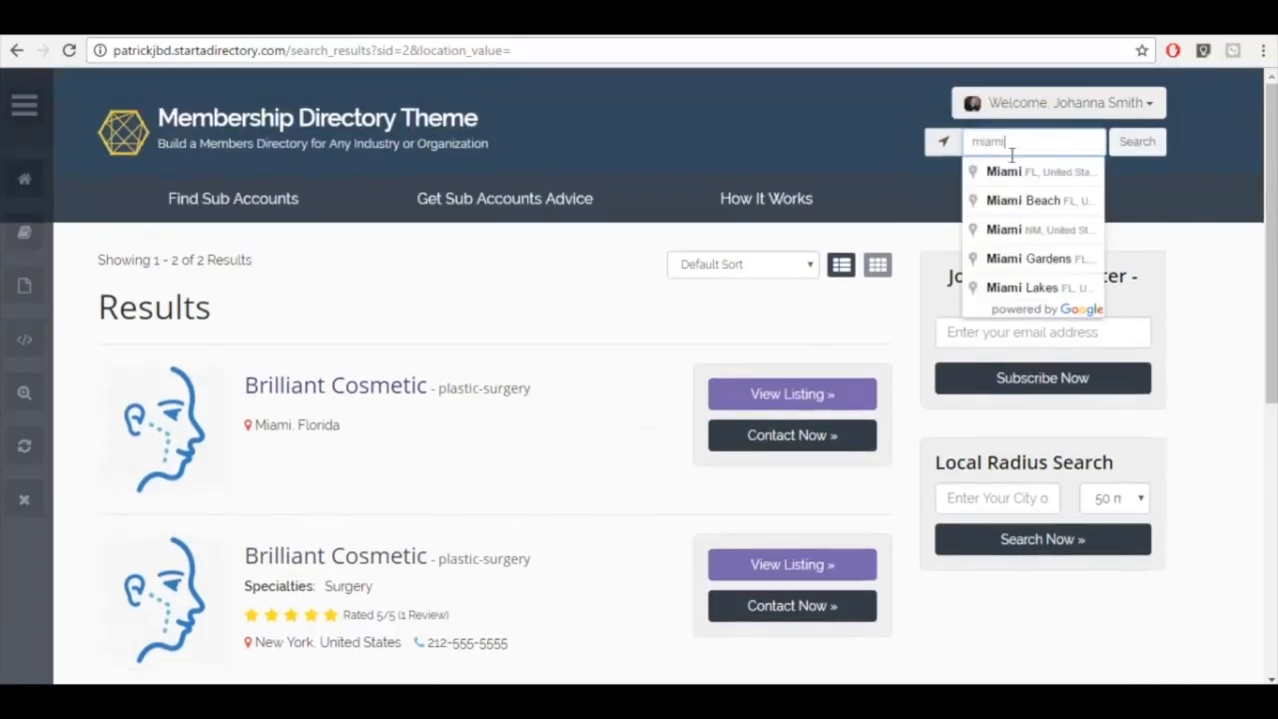
{"action": "left_click", "coordinate": [1002, 171]}
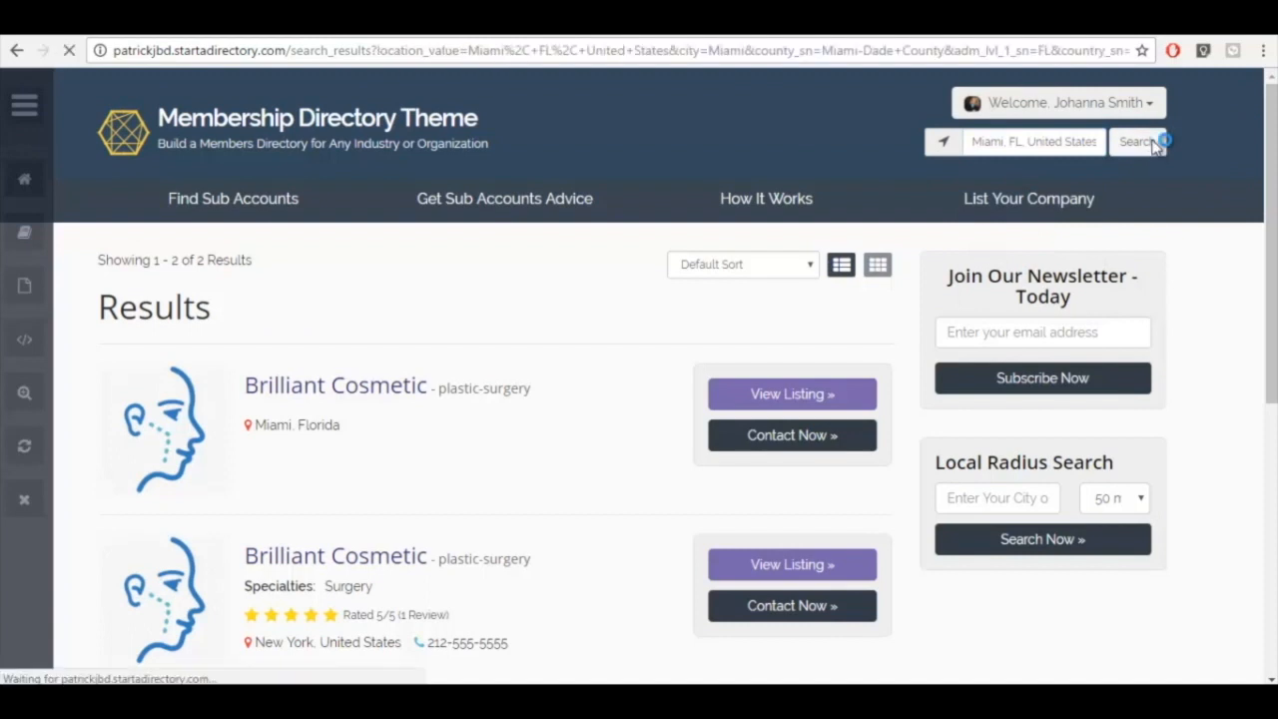
{"action": "left_click", "coordinate": [1136, 140]}
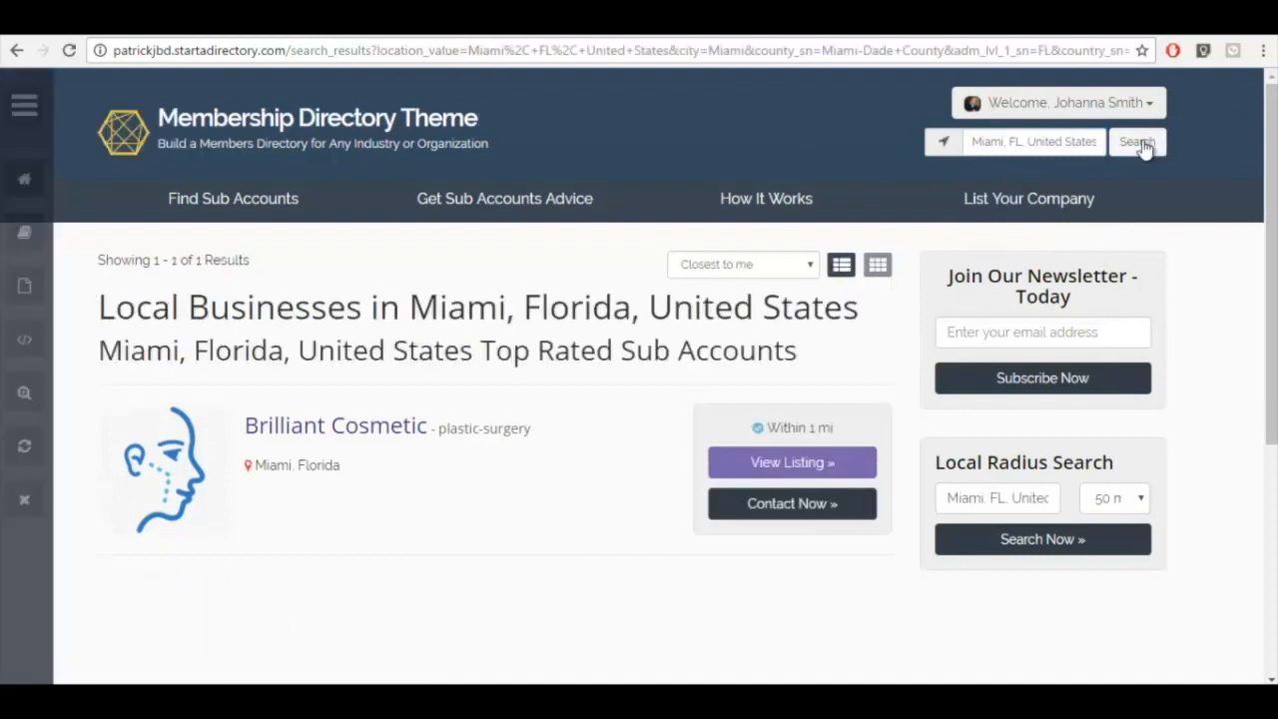
Step: Replace the location with New York and select it as the search location
{"action": "left_click", "coordinate": [1035, 140]}
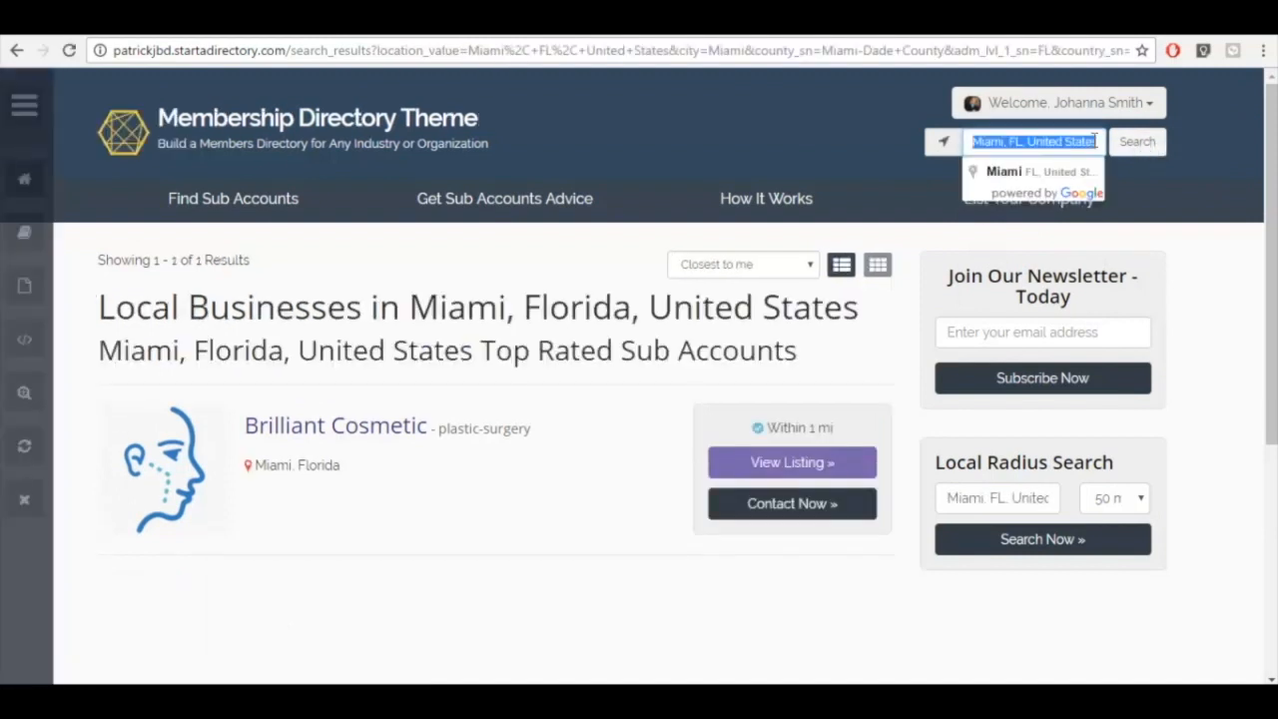
{"action": "type", "text": "new york"}
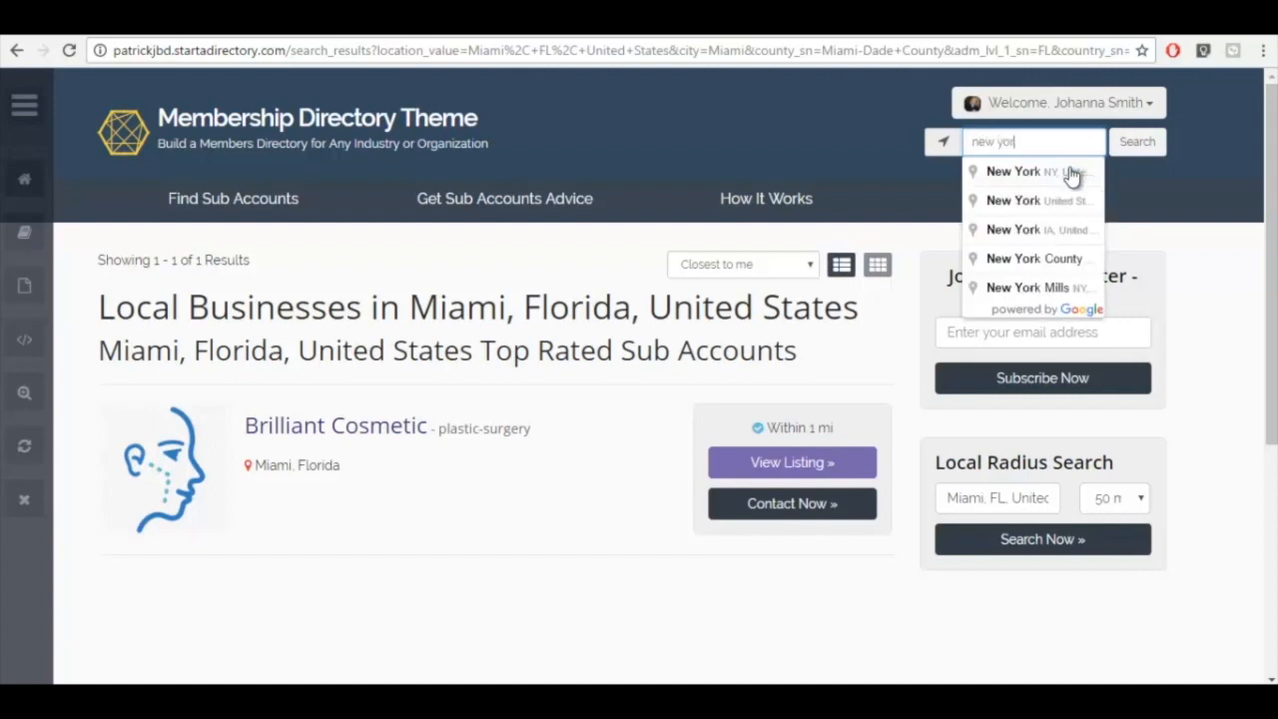
{"action": "left_click", "coordinate": [1030, 172]}
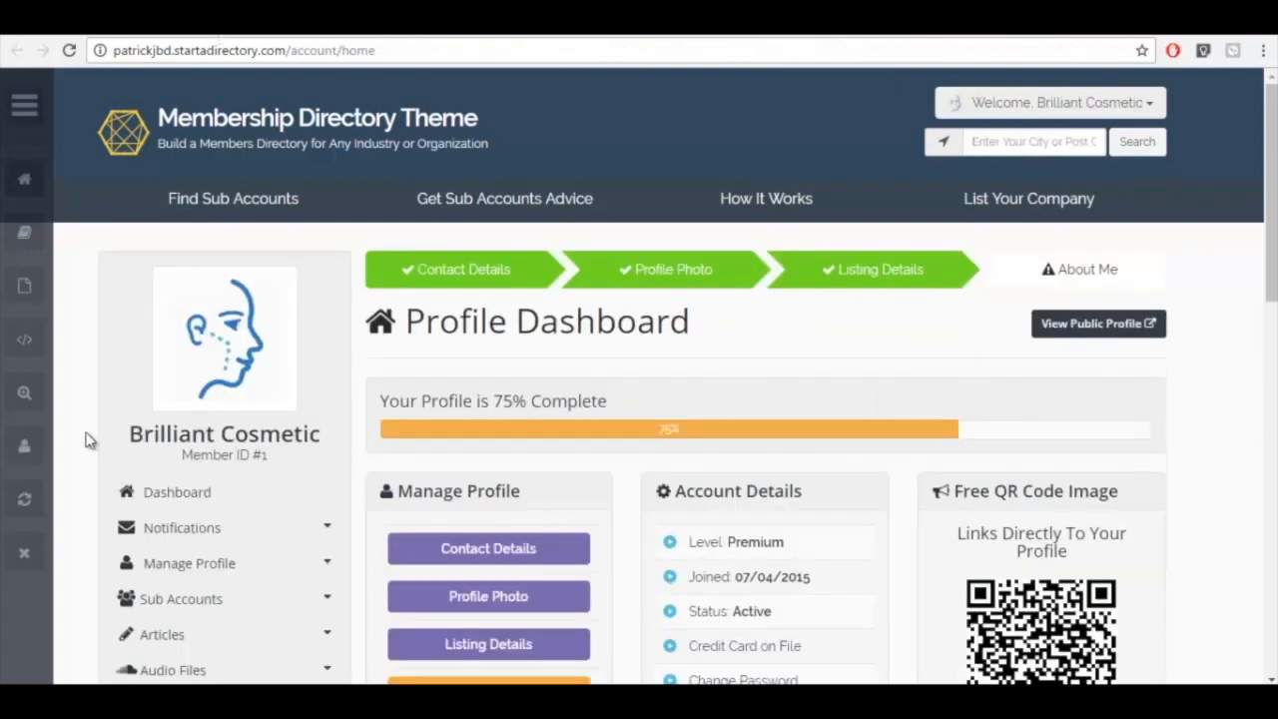
Step: View Brilliant Cosmetic's sub accounts list showing the active Miami, Florida listing
{"action": "scroll", "scroll_direction": "down", "scroll_amount": 3}
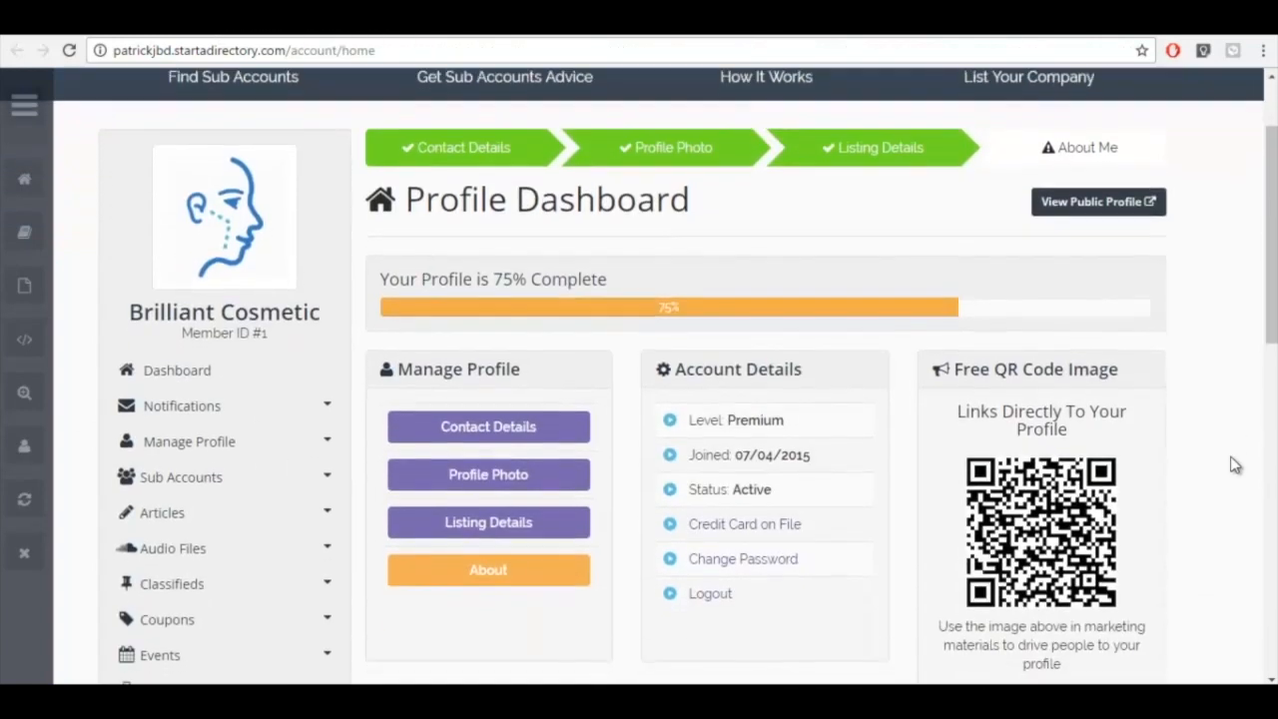
{"action": "scroll", "scroll_direction": "down", "scroll_amount": 3}
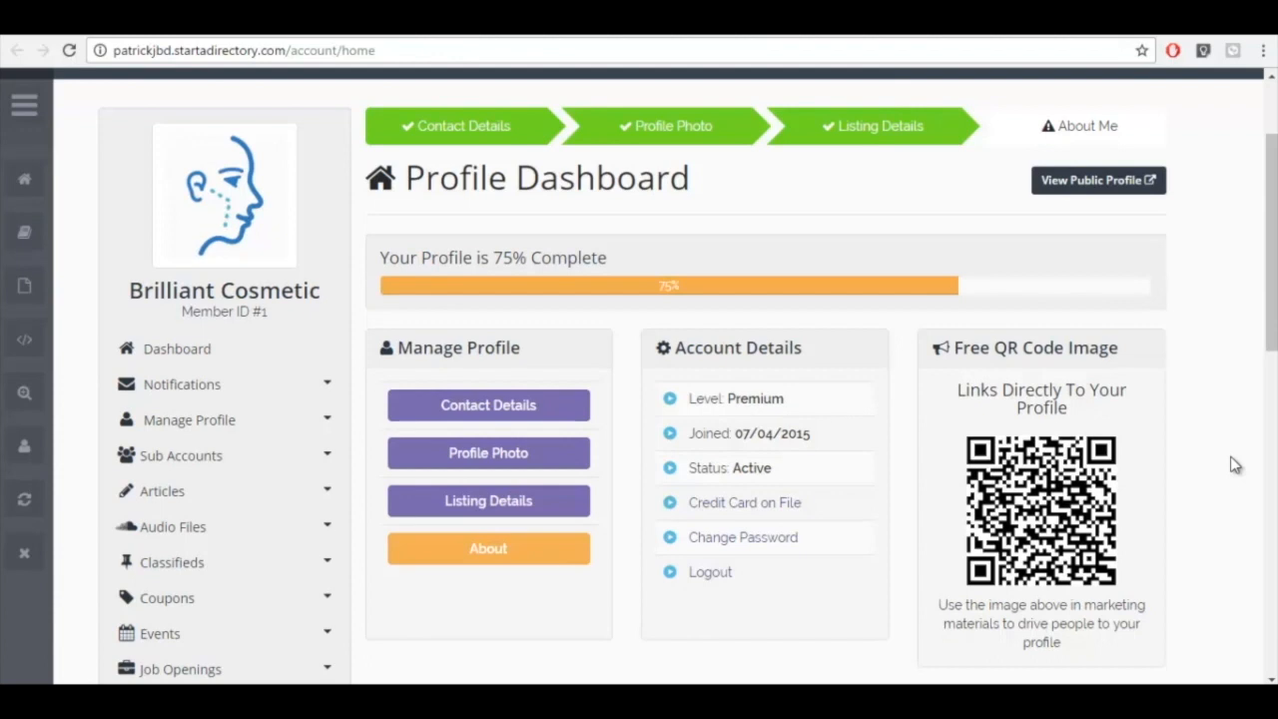
{"action": "mouse_move", "coordinate": [339, 473]}
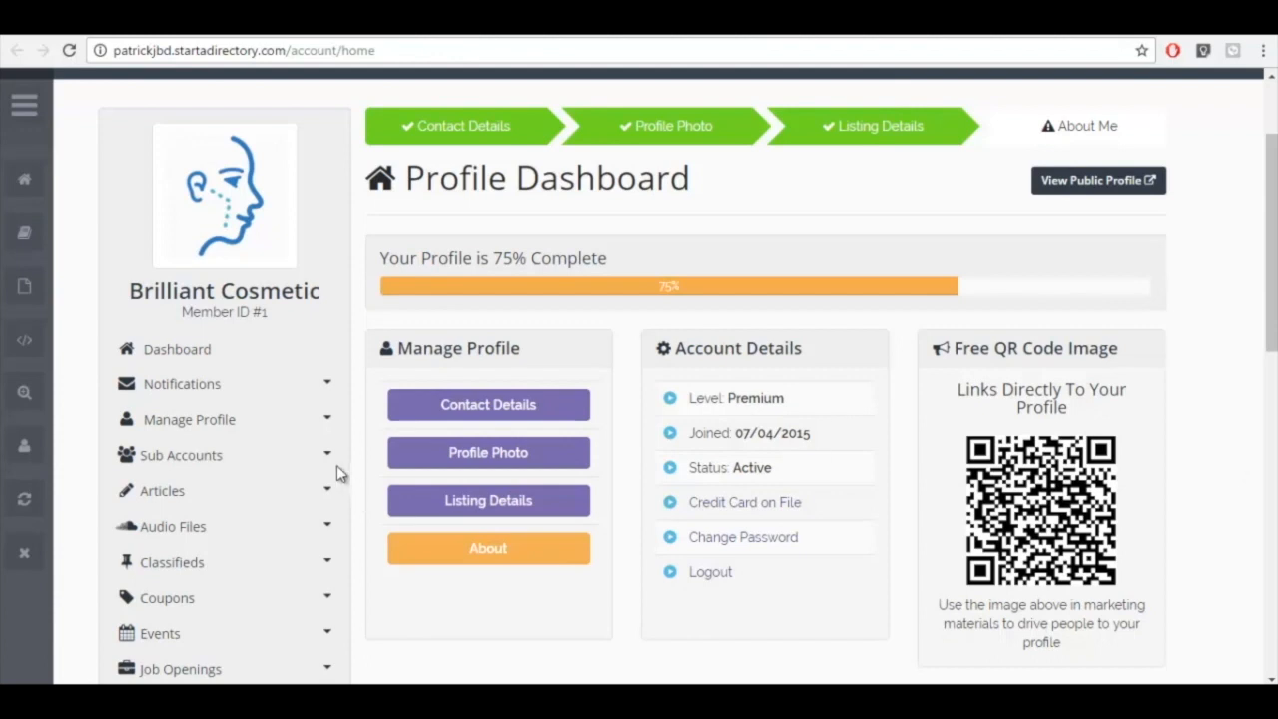
{"action": "left_click", "coordinate": [180, 456]}
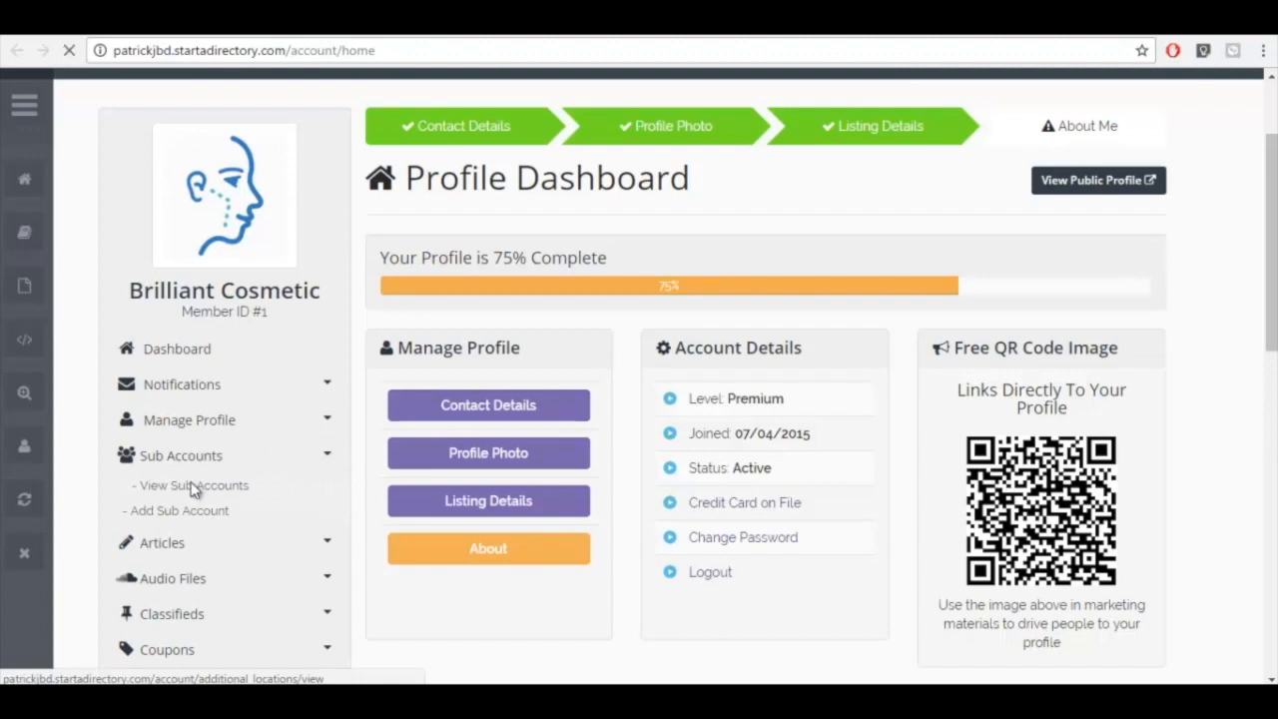
{"action": "left_click", "coordinate": [192, 486]}
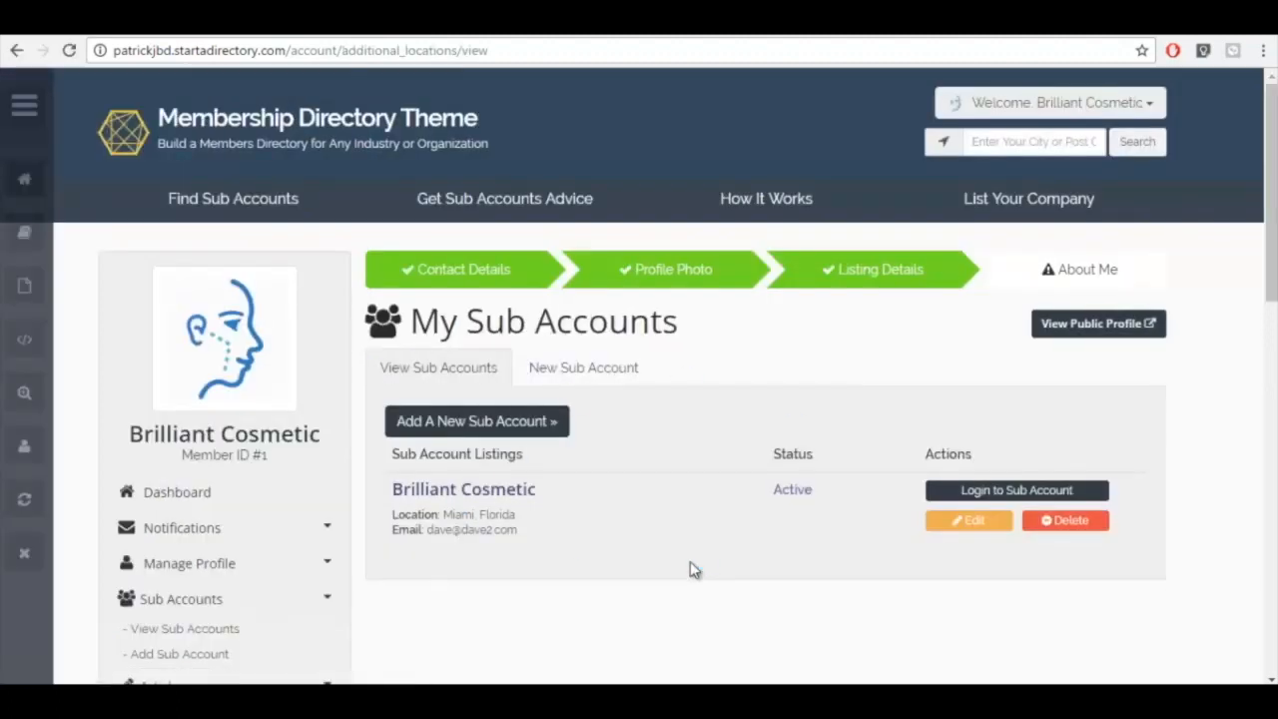
{"action": "mouse_move", "coordinate": [699, 559]}
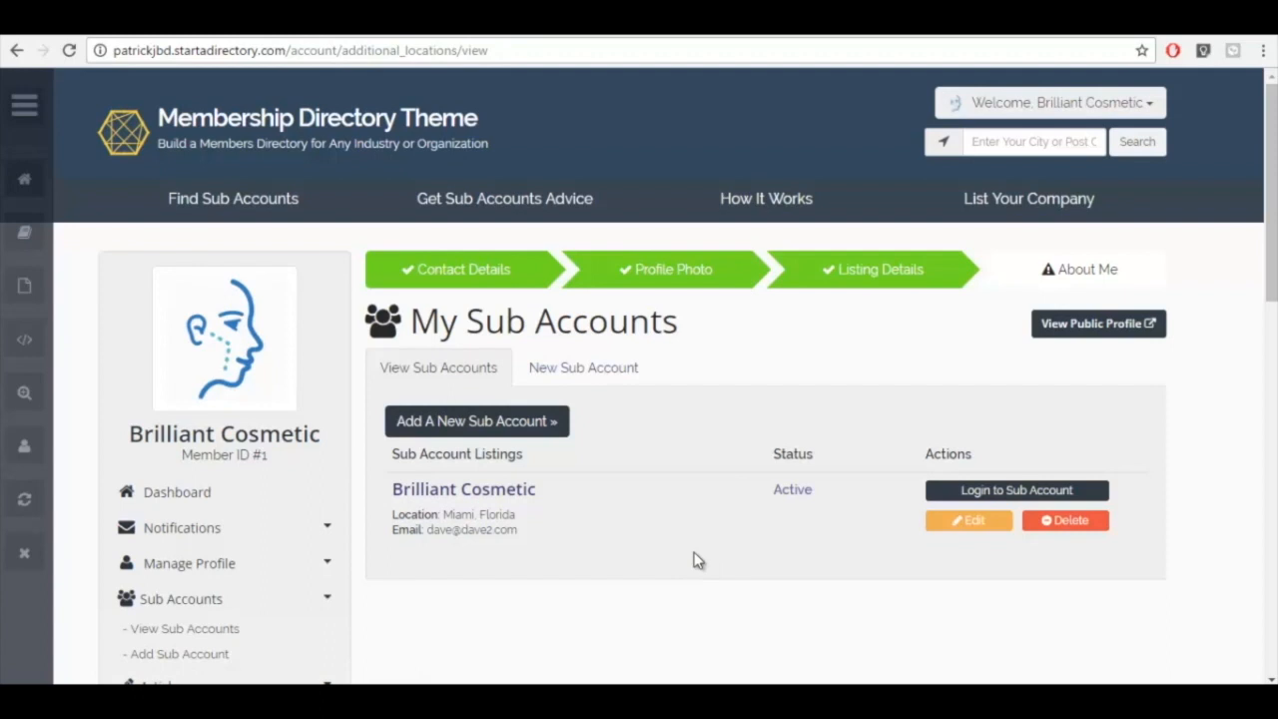
{"action": "mouse_move", "coordinate": [196, 655]}
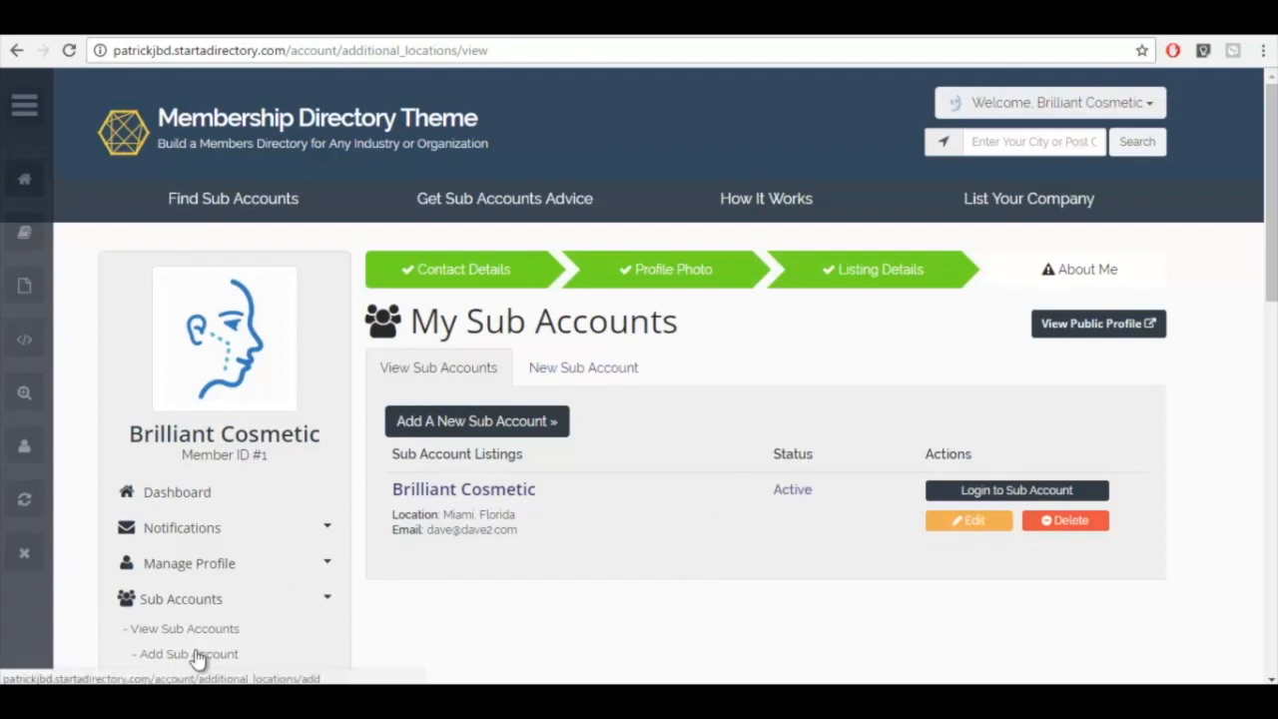
Step: Start a new Active sub account filled from the master details with a San Francisco, California address
{"action": "left_click", "coordinate": [188, 654]}
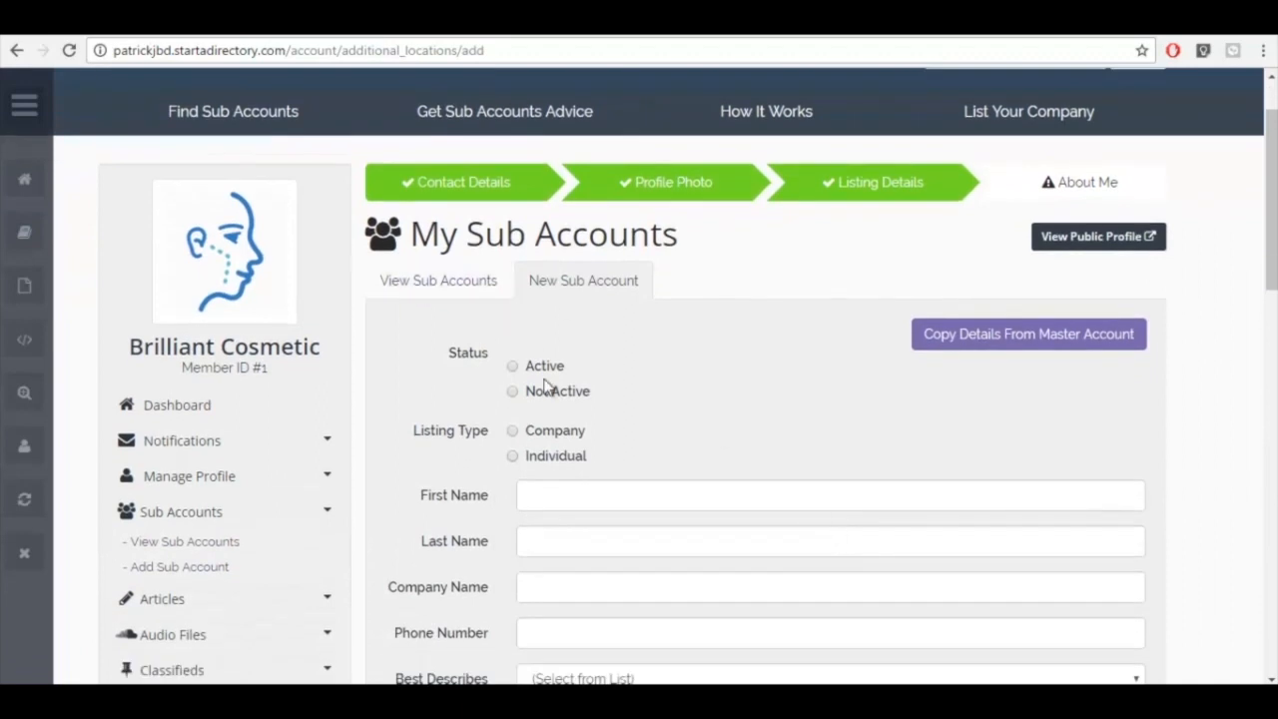
{"action": "left_click", "coordinate": [511, 366]}
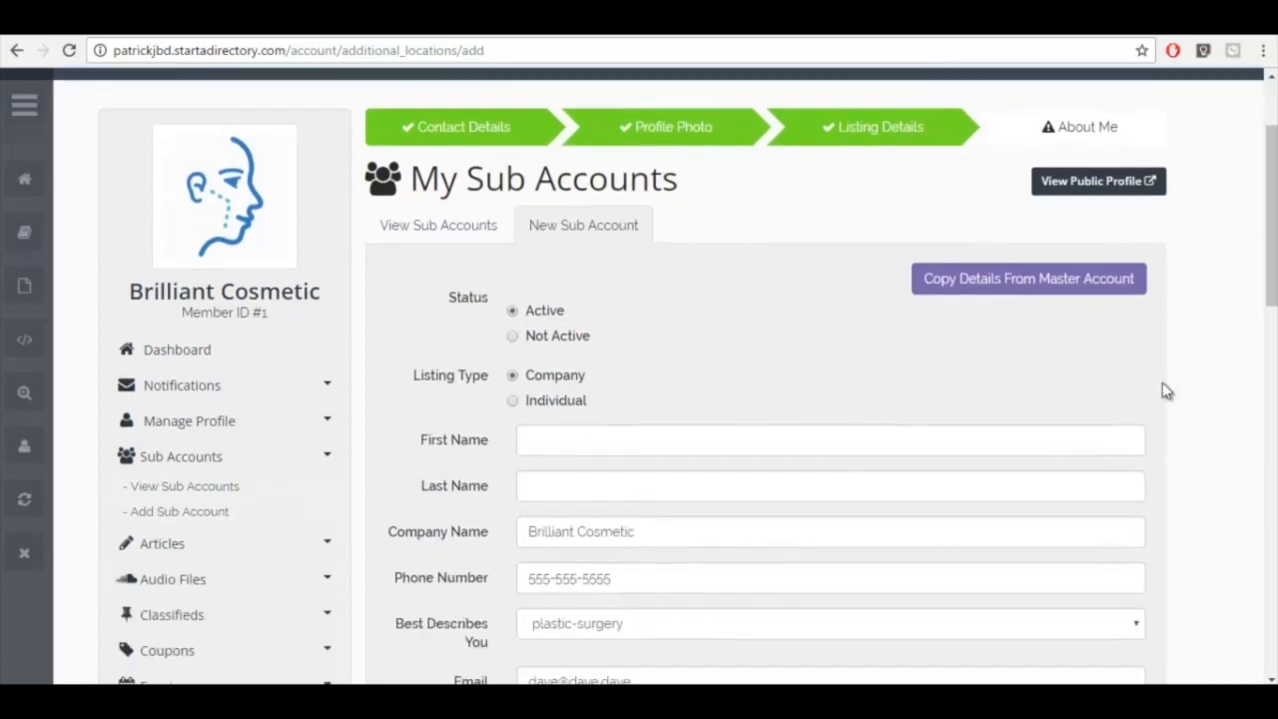
{"action": "scroll", "scroll_direction": "down", "scroll_amount": 3}
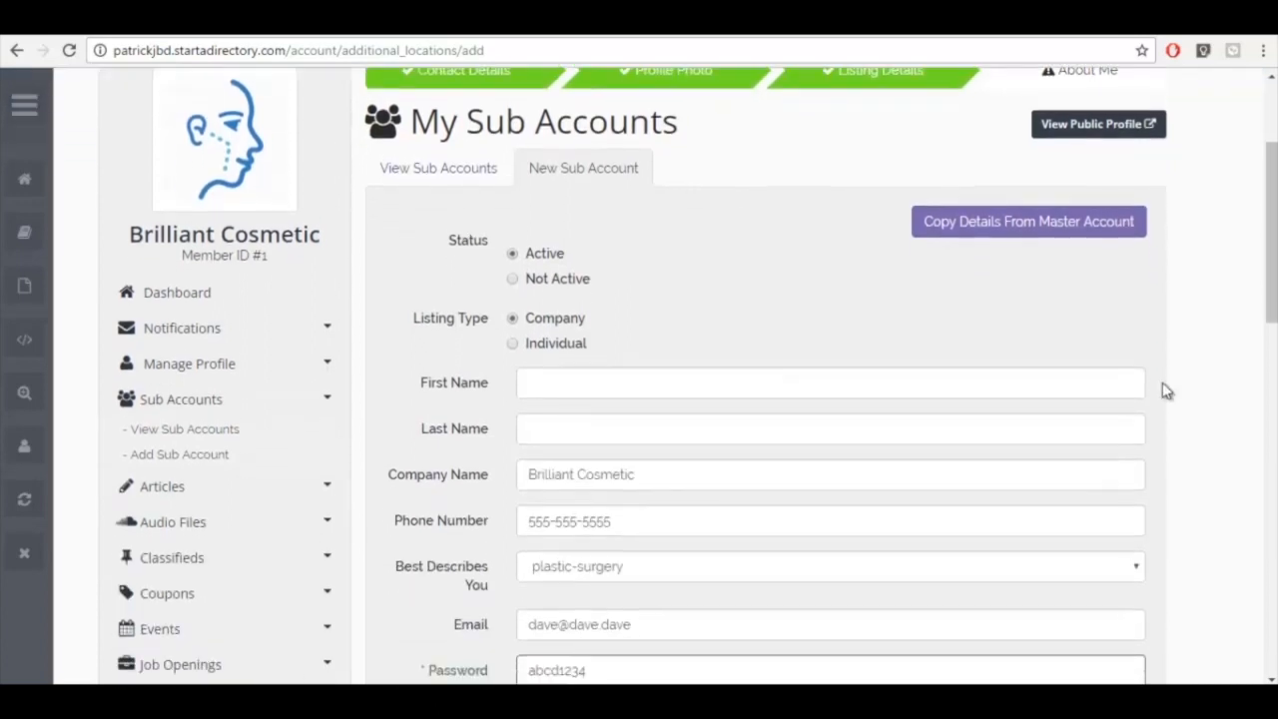
{"action": "scroll", "scroll_direction": "down", "scroll_amount": 3}
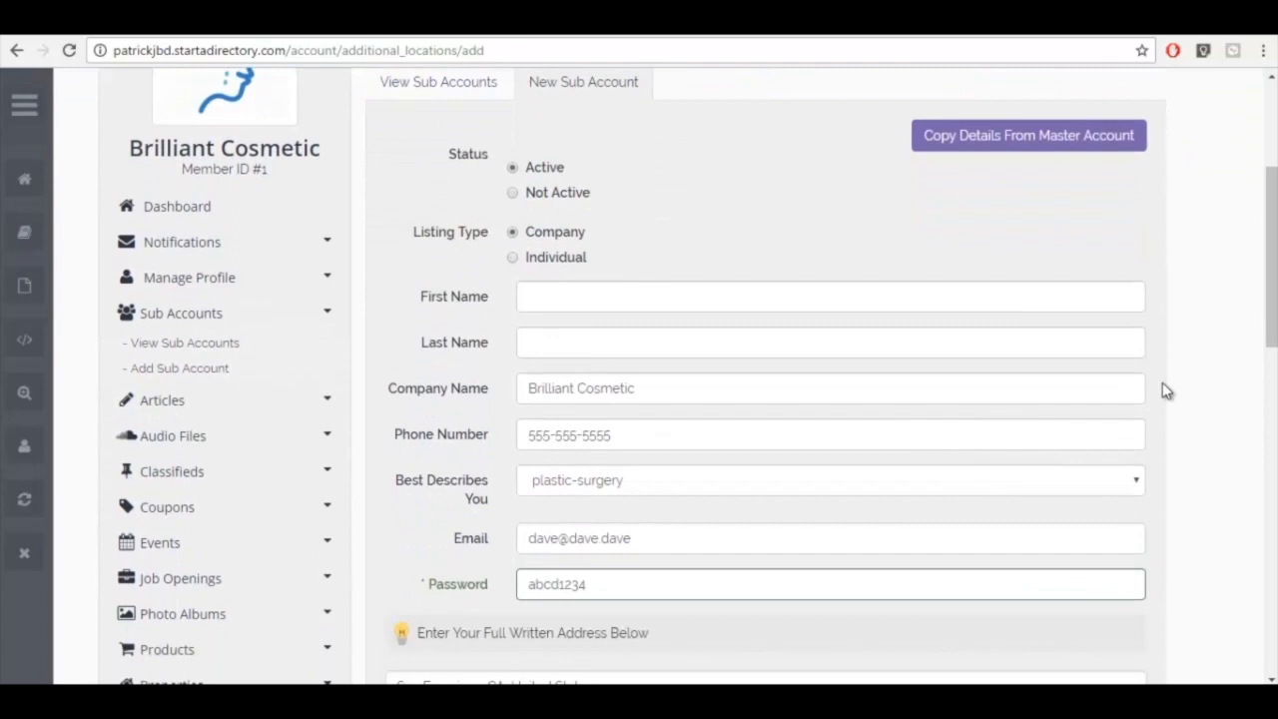
{"action": "scroll", "scroll_direction": "down", "scroll_amount": 3}
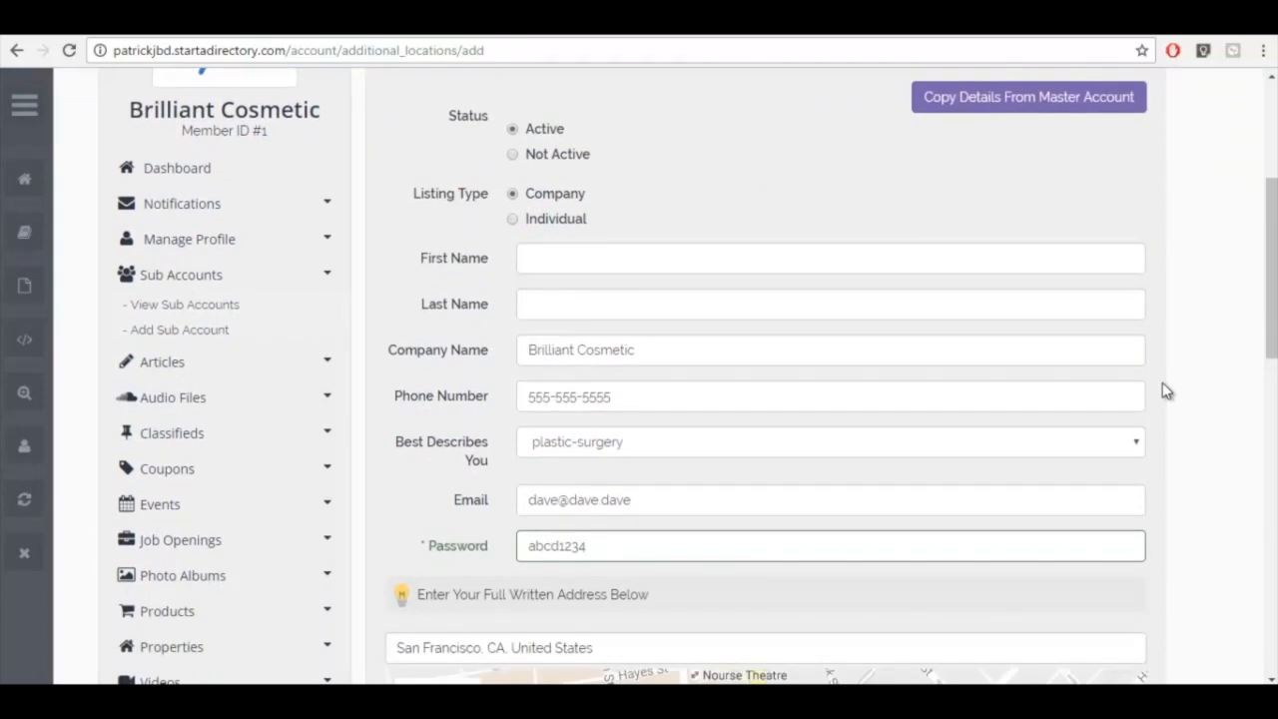
{"action": "scroll", "scroll_direction": "down", "scroll_amount": 3}
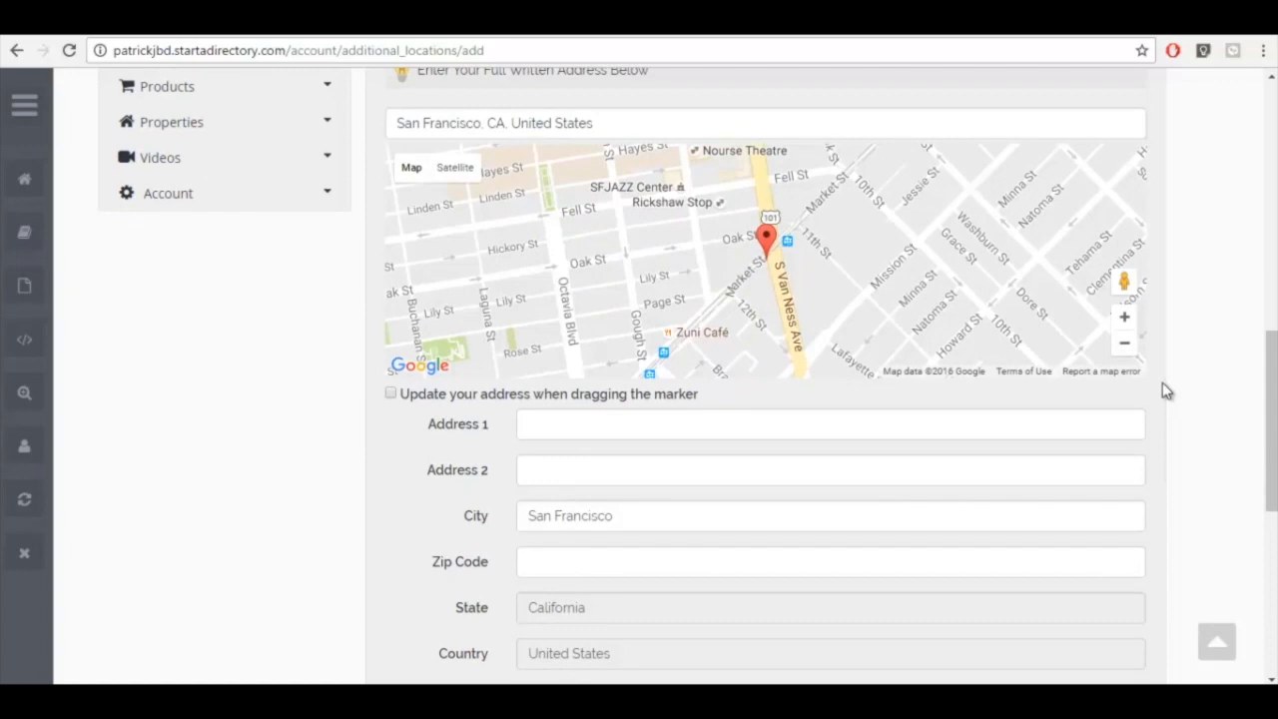
{"action": "scroll", "scroll_direction": "down", "scroll_amount": 3}
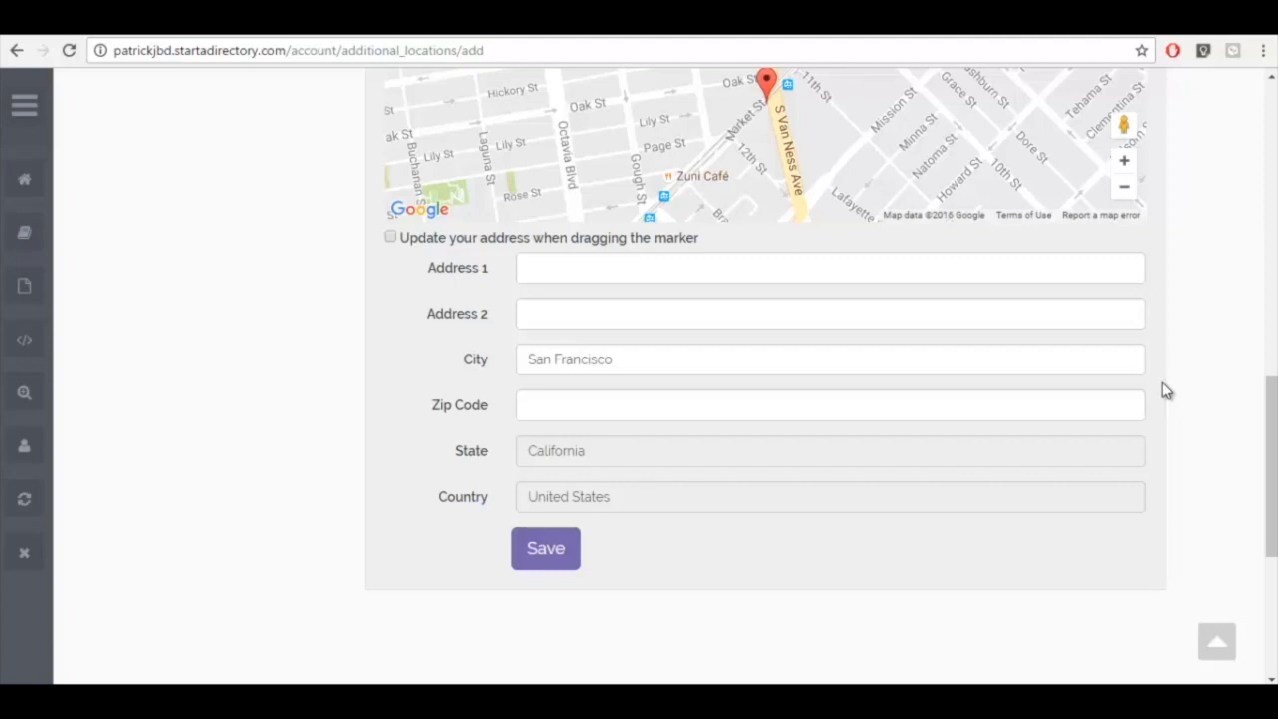
{"action": "mouse_move", "coordinate": [559, 563]}
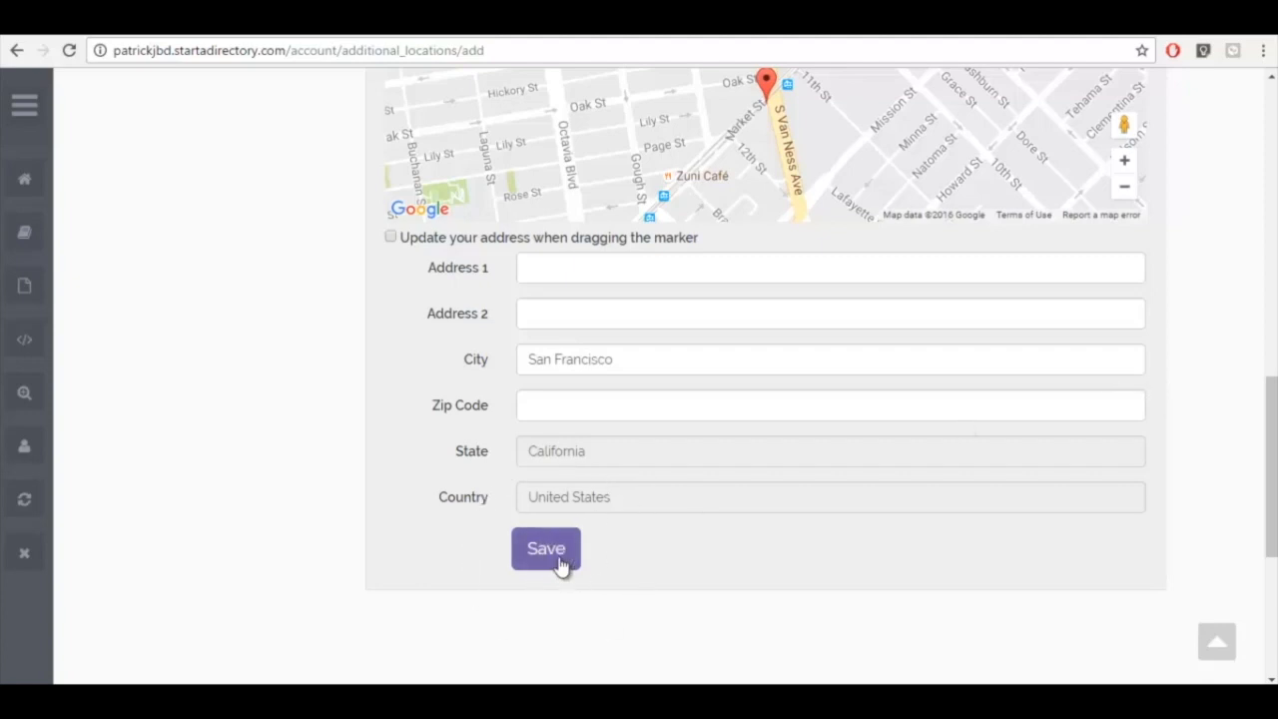
Step: Save the San Francisco sub account and log into its 0% complete dashboard
{"action": "left_click", "coordinate": [545, 547]}
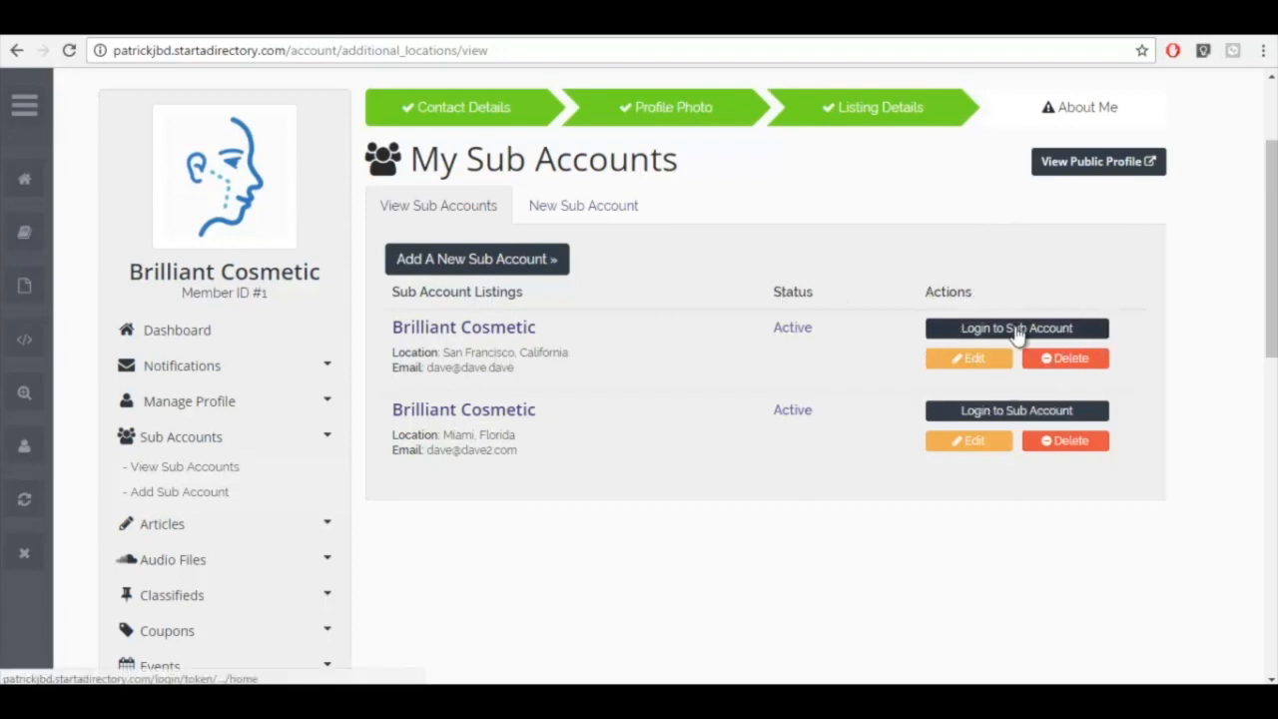
{"action": "left_click", "coordinate": [1019, 327]}
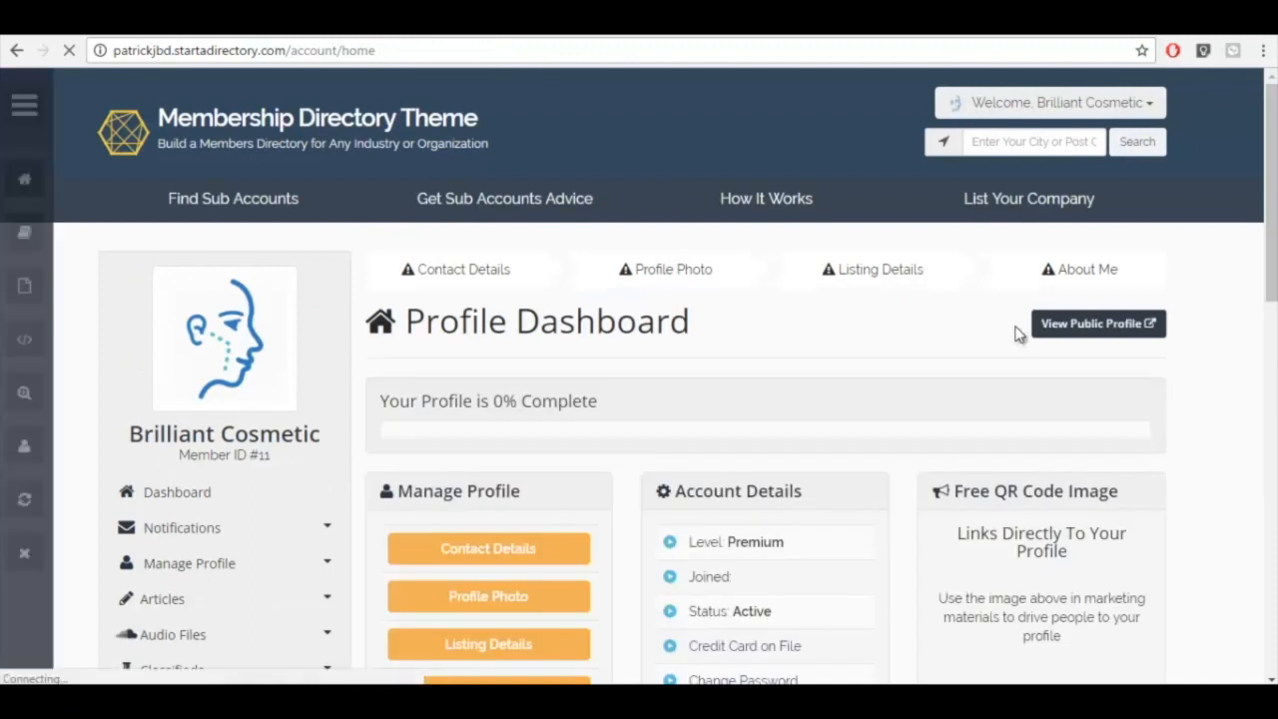
{"action": "scroll", "scroll_direction": "down", "scroll_amount": 3}
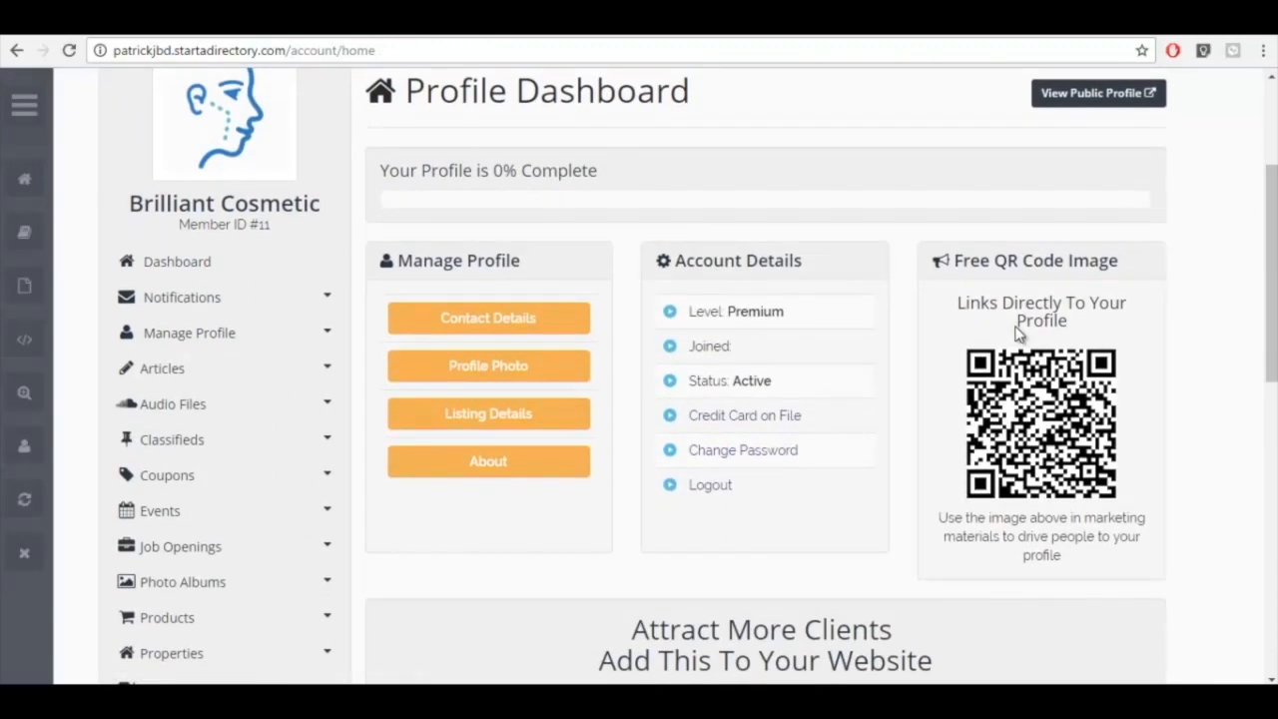